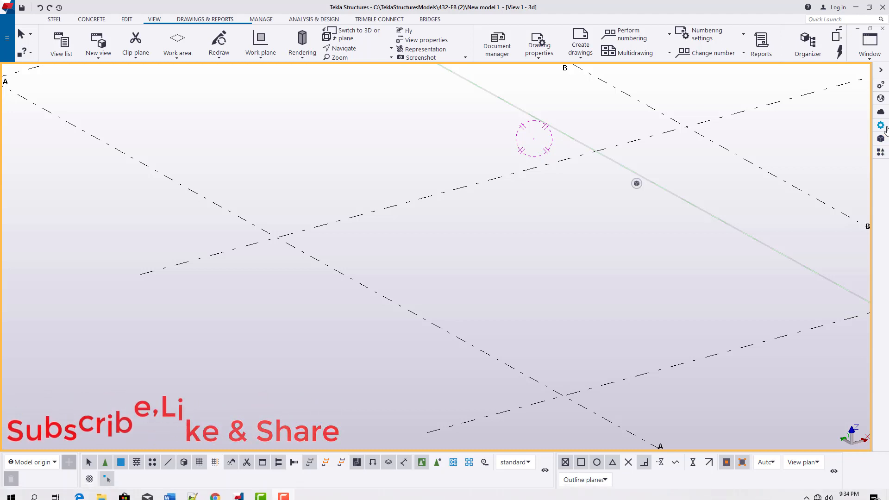
{"action": "mouse_move", "coordinate": [881, 125]}
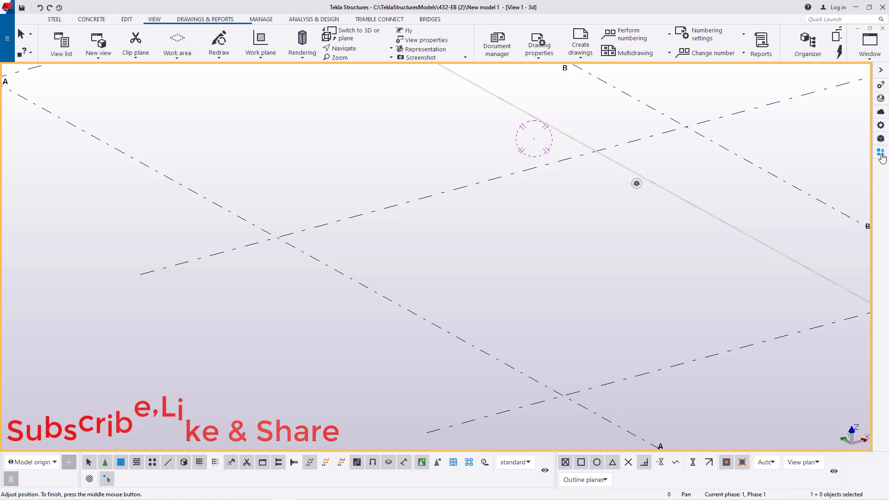
Step: Search the applications and components catalogue for 'caste' to reveal Castellated_Beam
{"action": "left_click", "coordinate": [881, 151]}
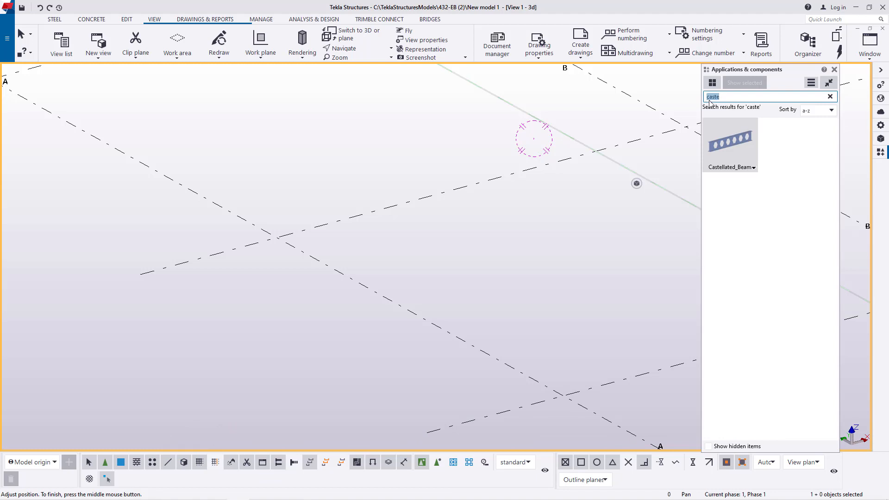
{"action": "mouse_move", "coordinate": [748, 166]}
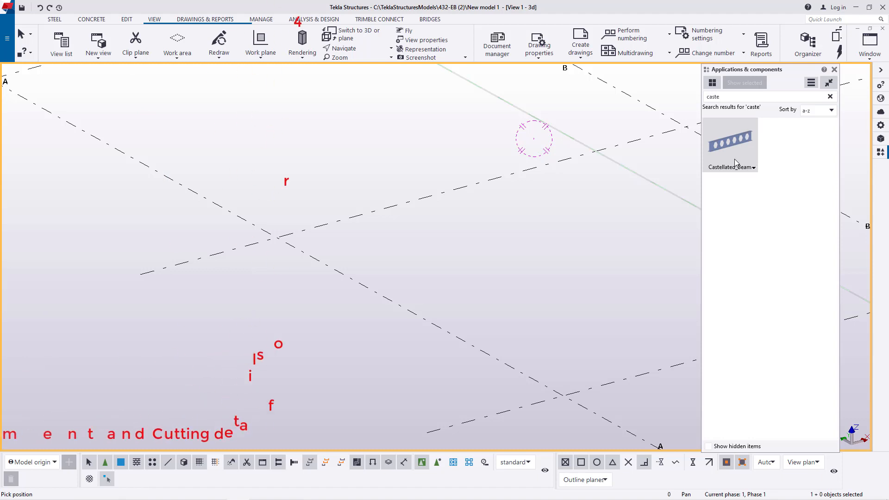
Step: Place a Castellated_Beam between two picked points, then interrupt the command
{"action": "double_click", "coordinate": [730, 141]}
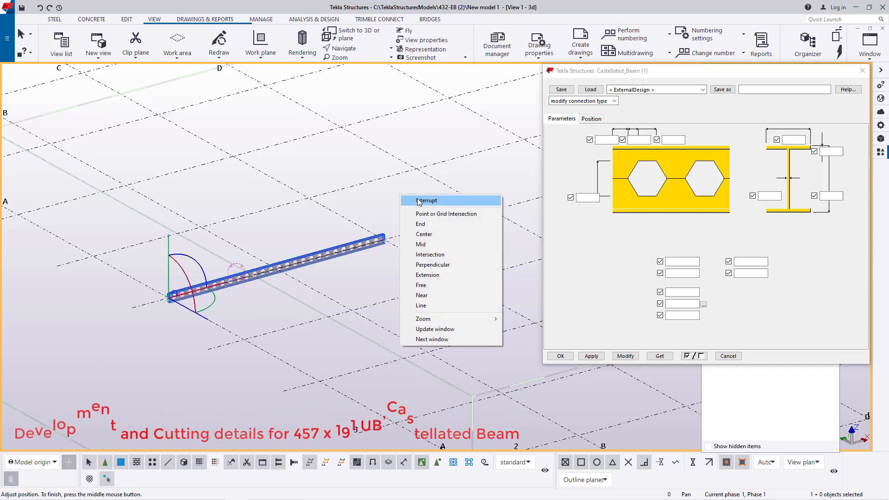
{"action": "left_click", "coordinate": [427, 200]}
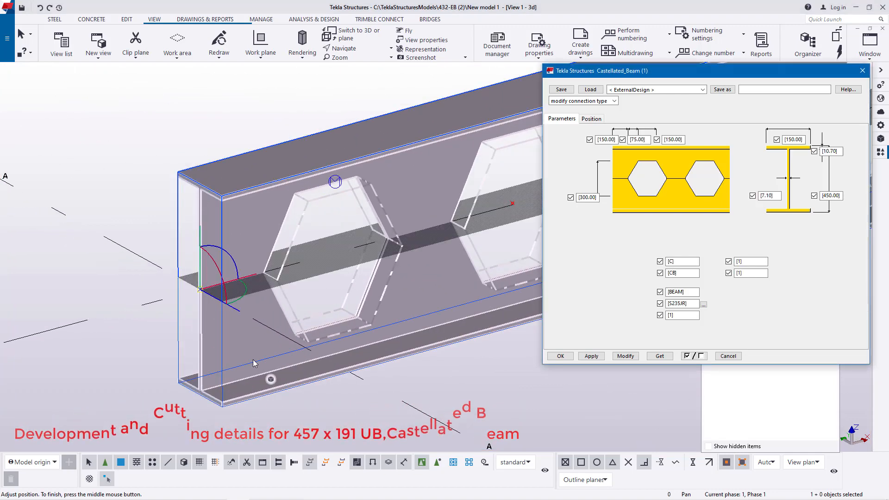
Step: Set the beam's At depth position to Front, apply it, and close the dialog
{"action": "left_click", "coordinate": [591, 119]}
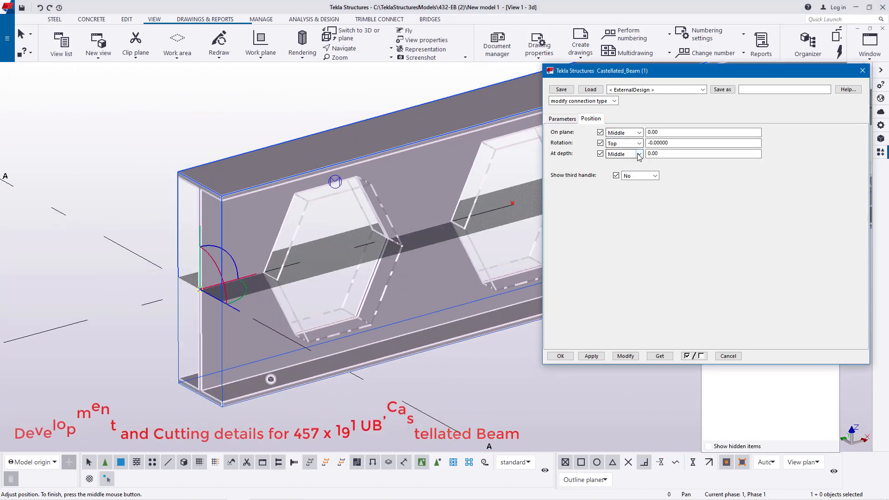
{"action": "left_click", "coordinate": [639, 154]}
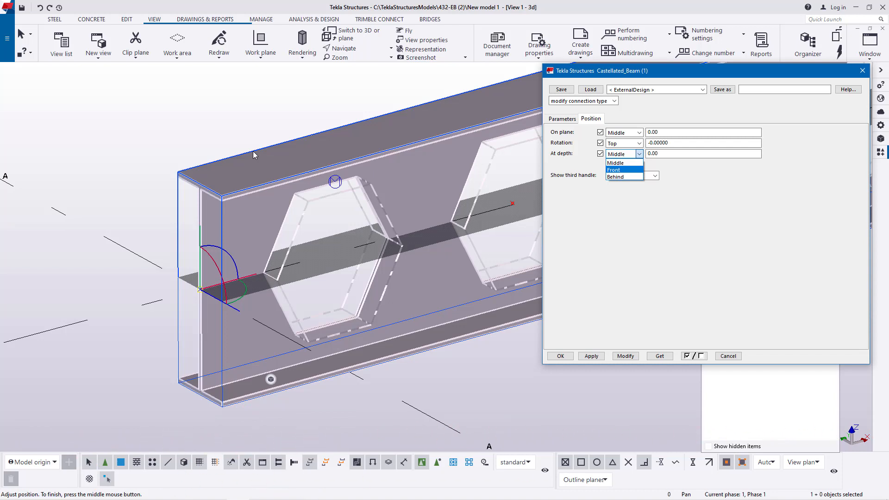
{"action": "mouse_move", "coordinate": [625, 170]}
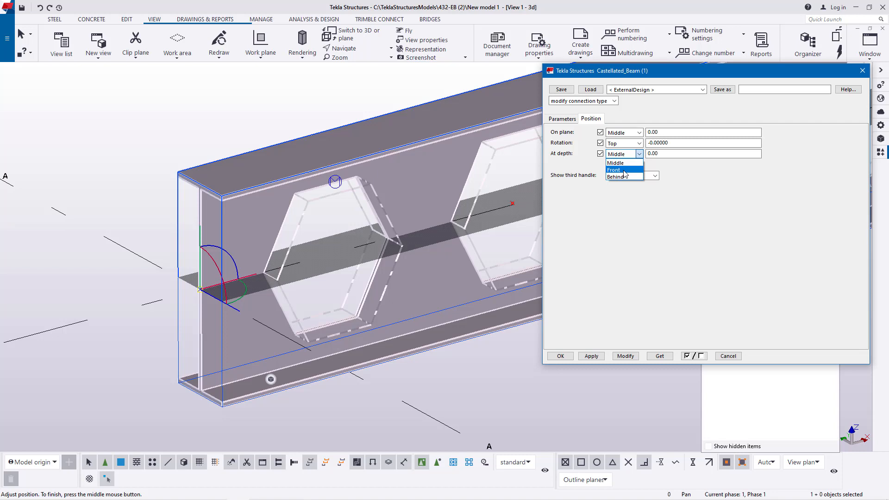
{"action": "left_click", "coordinate": [614, 170]}
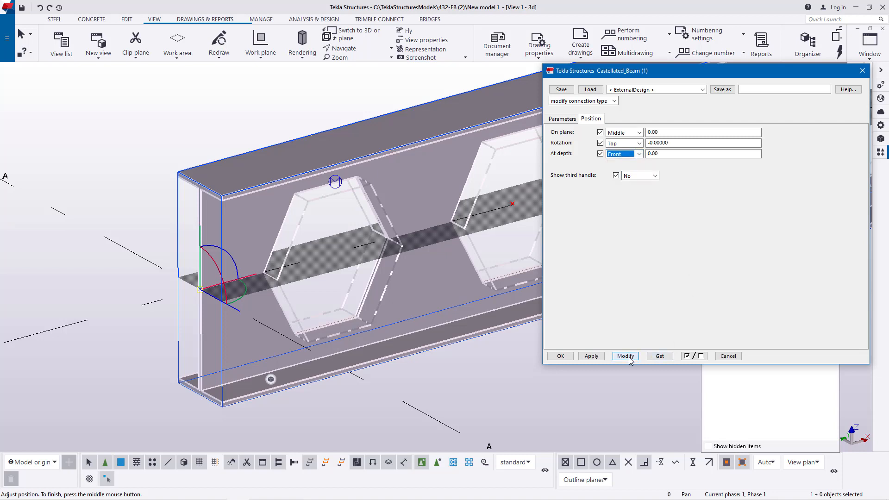
{"action": "left_click", "coordinate": [625, 356]}
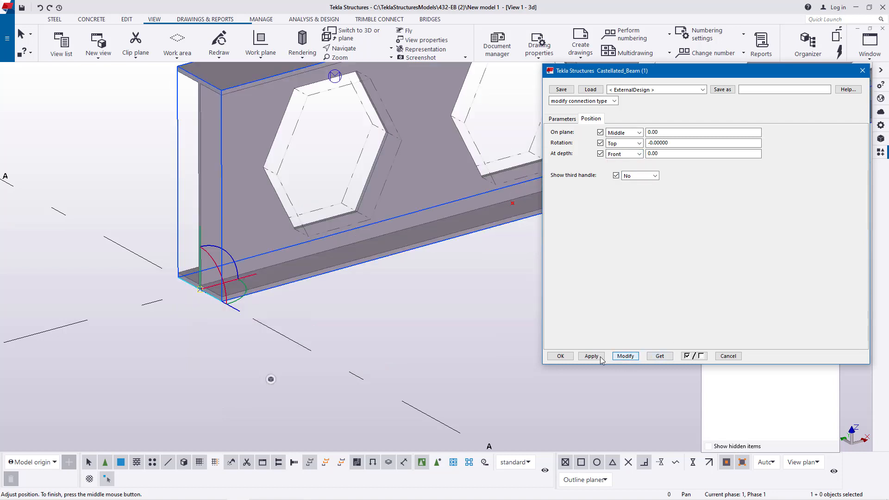
{"action": "left_click", "coordinate": [592, 356]}
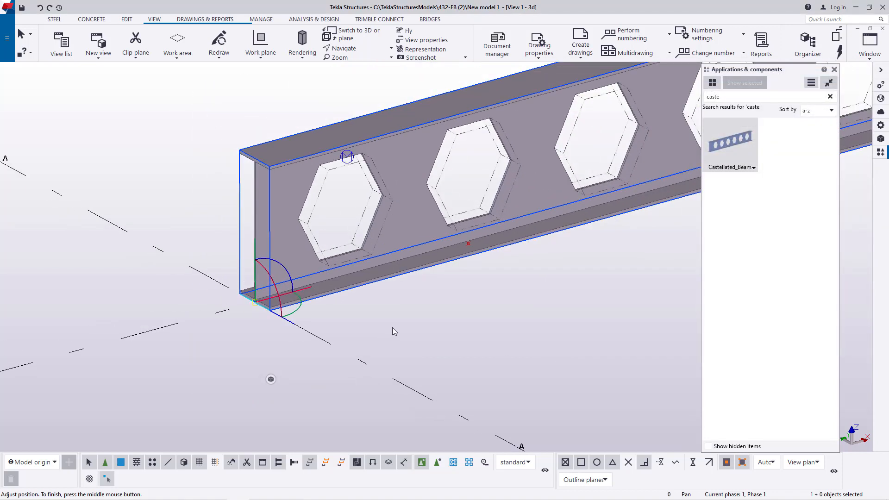
{"action": "right_click", "coordinate": [446, 304]}
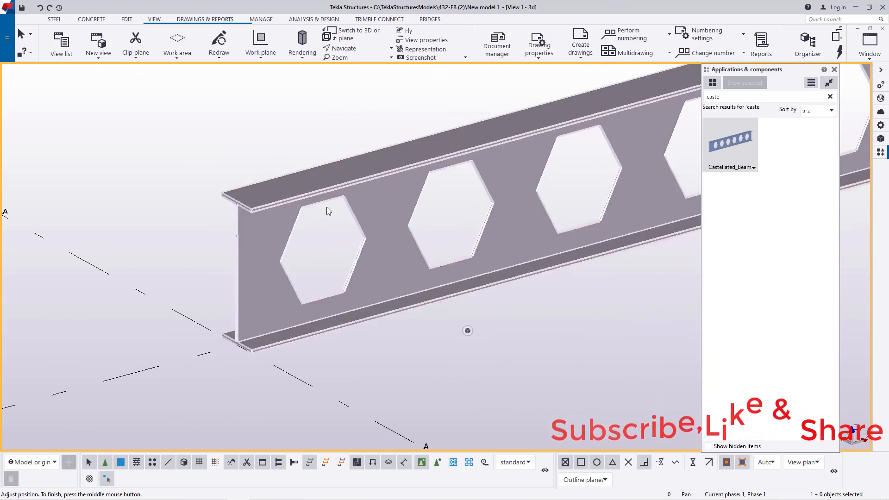
Step: Reopen the Castellated_Beam settings dialog for the placed beam
{"action": "double_click", "coordinate": [731, 140]}
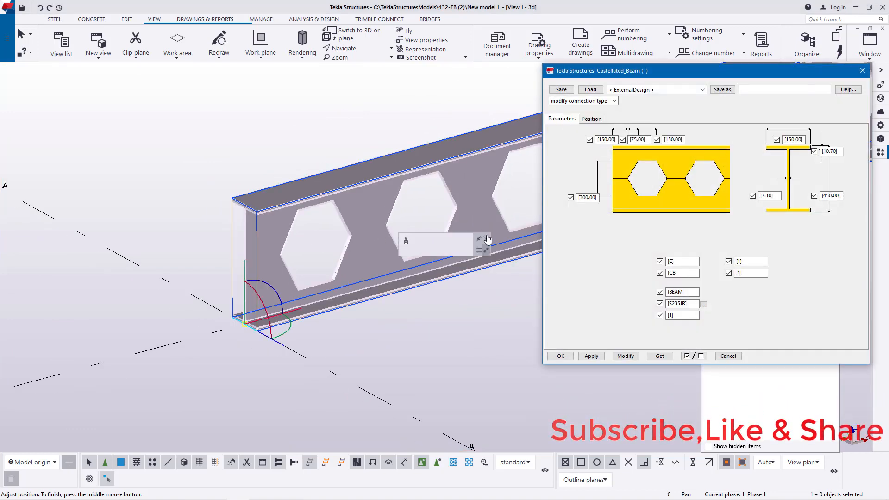
{"action": "mouse_move", "coordinate": [479, 181]}
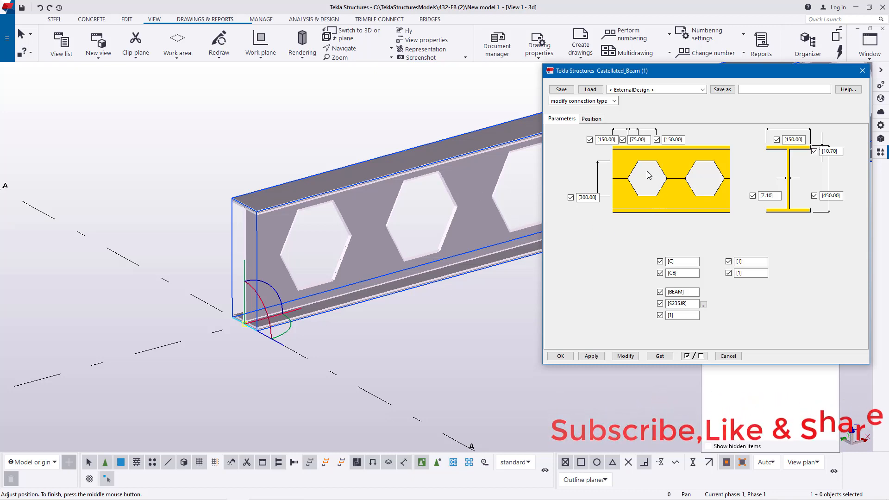
{"action": "mouse_move", "coordinate": [645, 174]}
{"action": "type", "text": "457"}
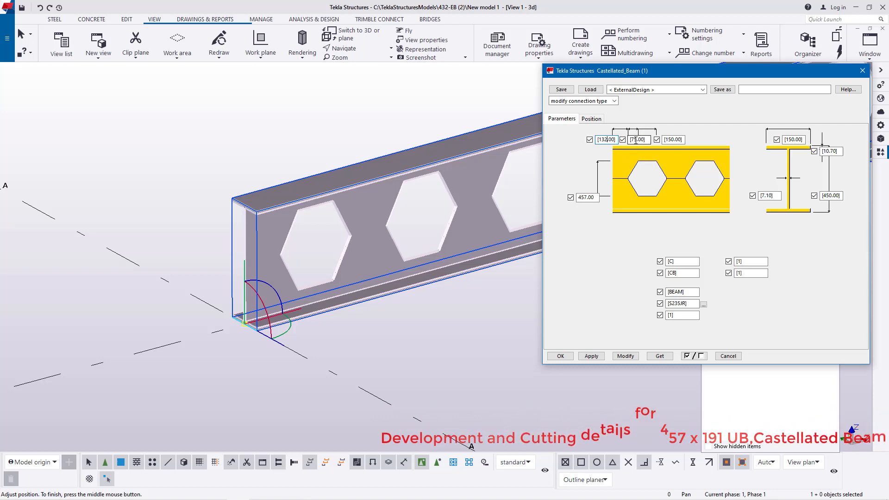
Step: Move 132 into the next opening box, replace 150, and apply 132, 115, 191, 686
{"action": "left_click", "coordinate": [638, 139]}
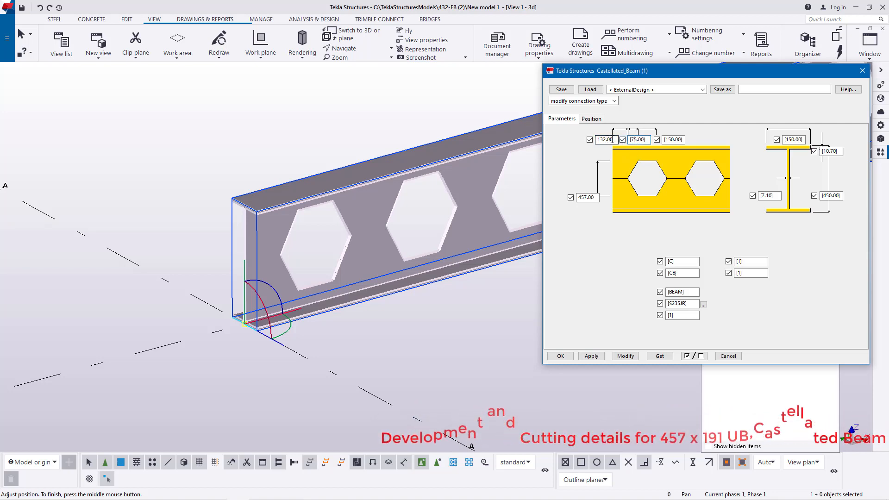
{"action": "right_click", "coordinate": [604, 139]}
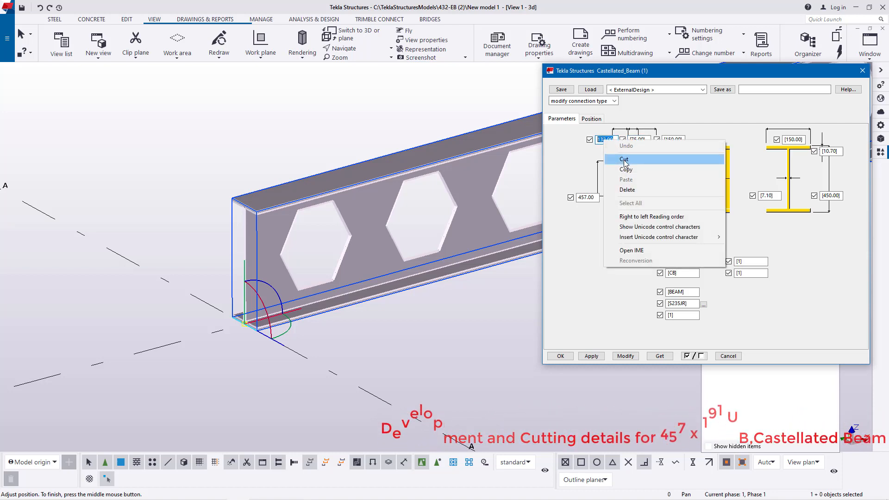
{"action": "left_click", "coordinate": [624, 159]}
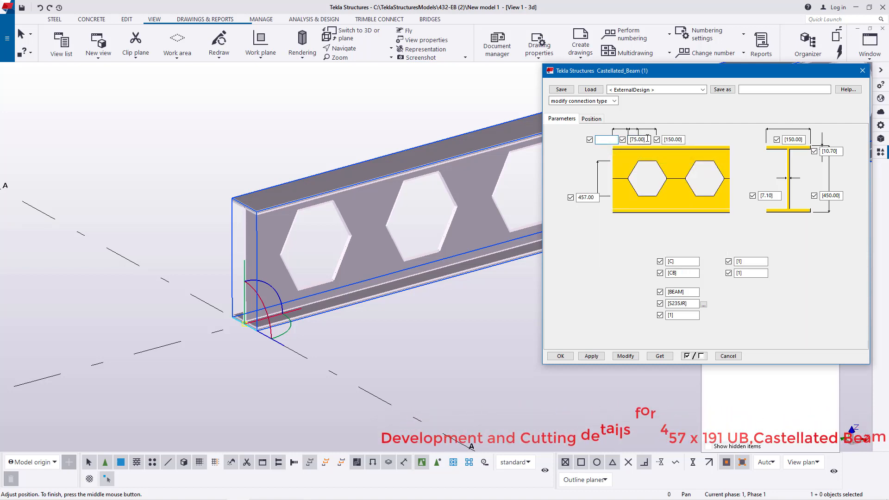
{"action": "right_click", "coordinate": [638, 140]}
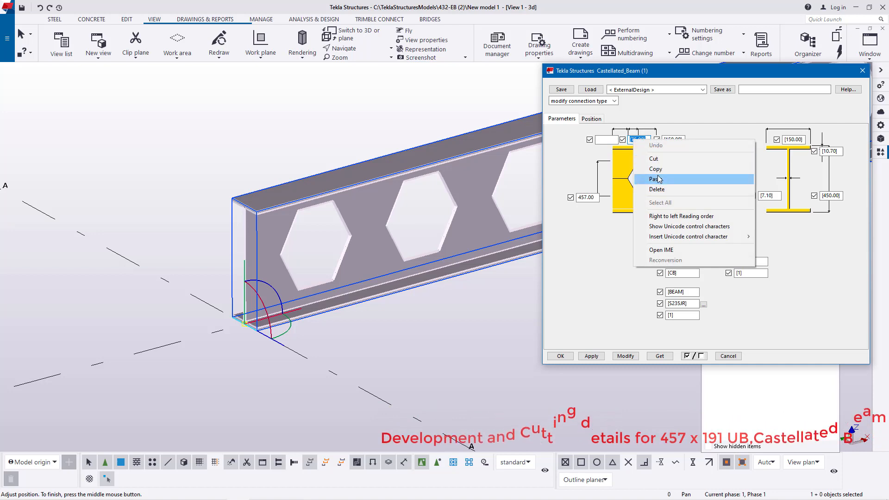
{"action": "left_click", "coordinate": [656, 179]}
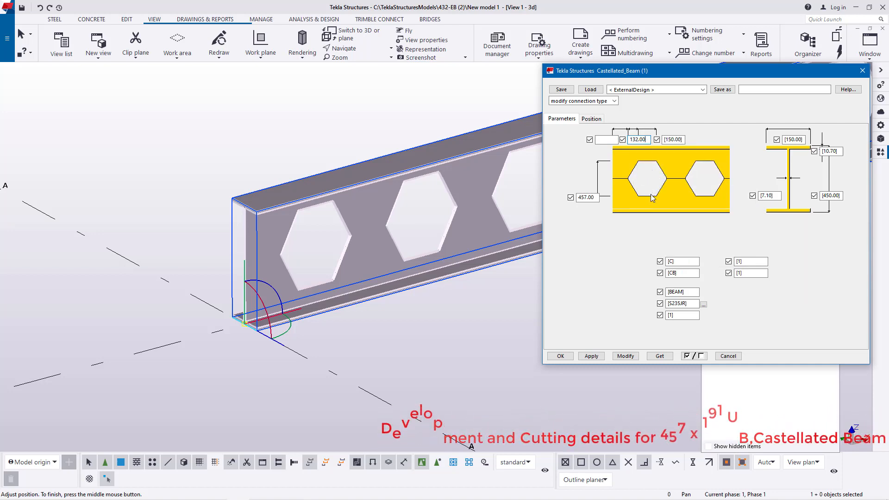
{"action": "mouse_move", "coordinate": [672, 171]}
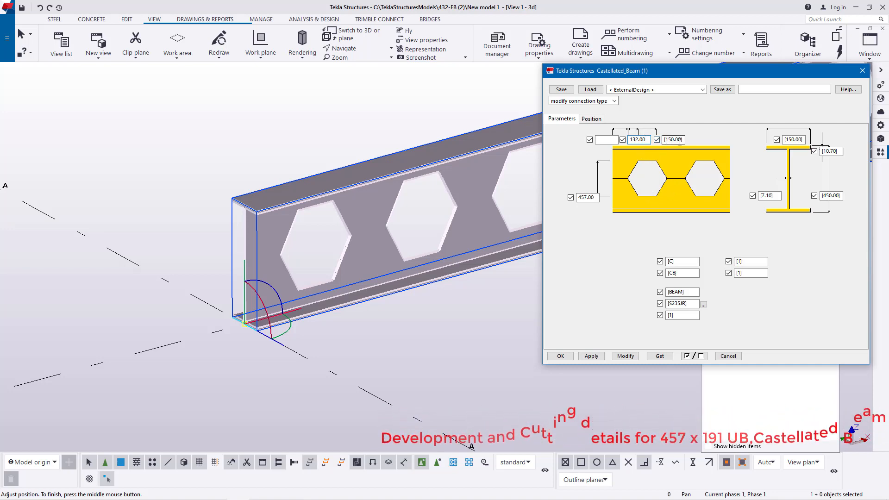
{"action": "triple_click", "coordinate": [673, 139]}
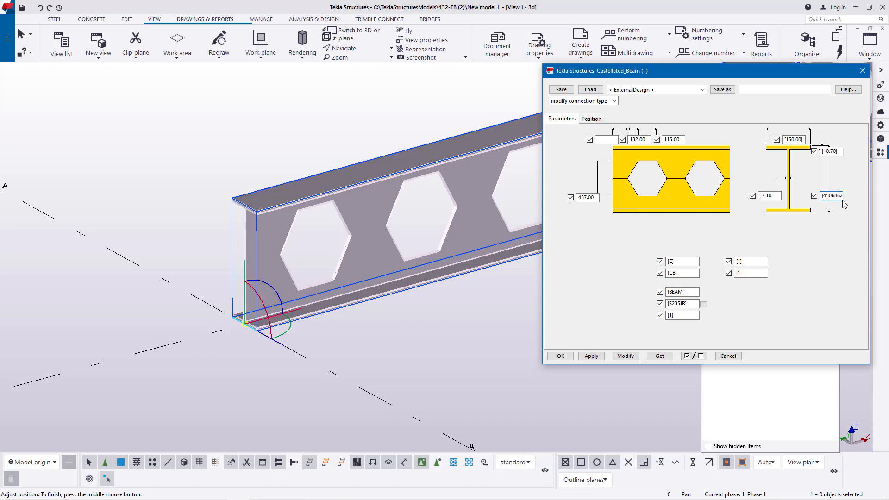
{"action": "mouse_move", "coordinate": [829, 207]}
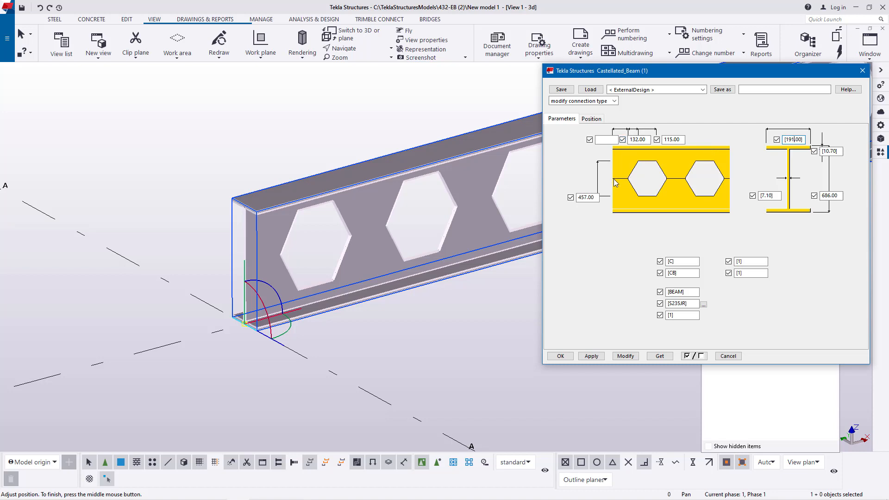
{"action": "mouse_move", "coordinate": [634, 347]}
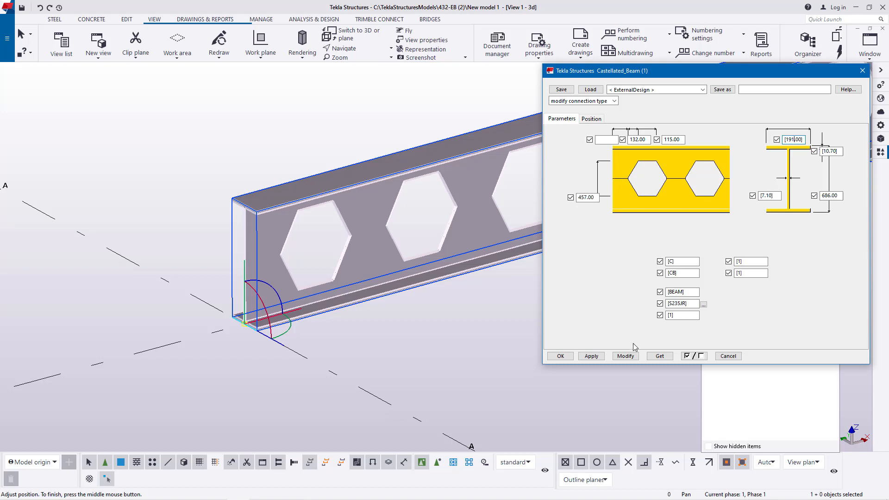
{"action": "left_click", "coordinate": [625, 356]}
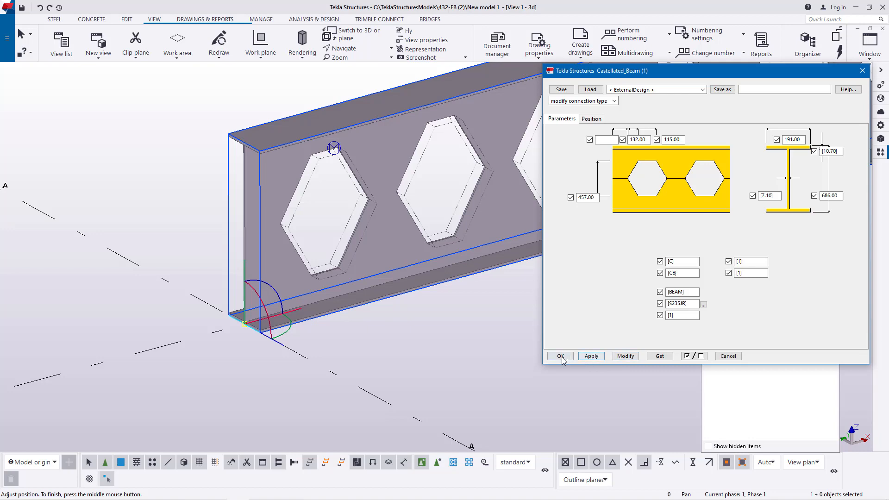
Step: Accept the Castellated_Beam dialog with OK and redraw the model view
{"action": "left_click", "coordinate": [558, 356]}
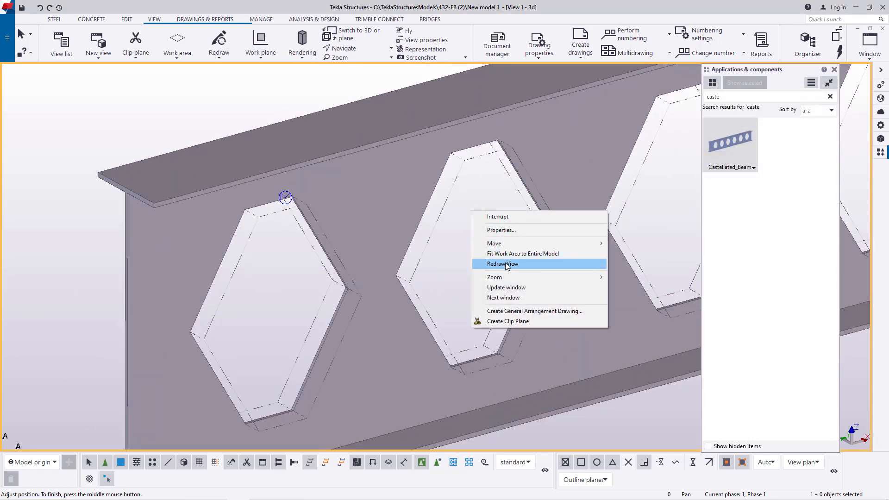
{"action": "left_click", "coordinate": [502, 263]}
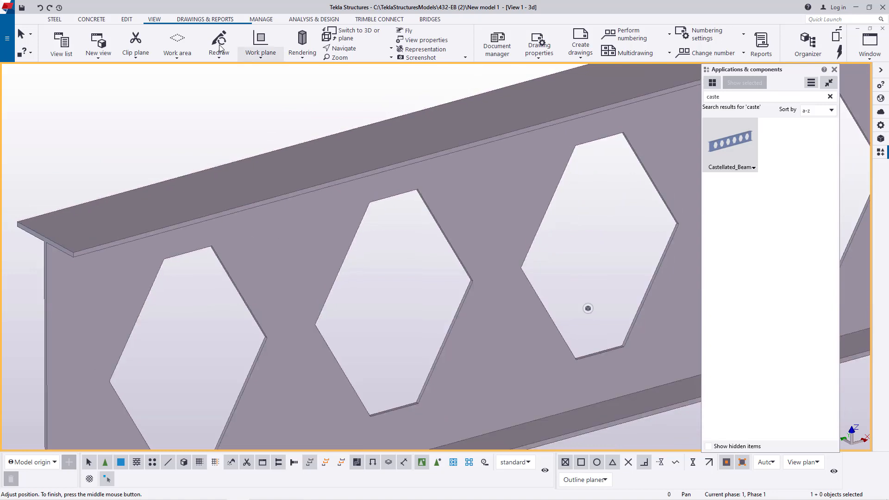
Step: Measure distances on the hexagonal openings and beam edges: 379, 115 and 686 mm
{"action": "left_click", "coordinate": [127, 19]}
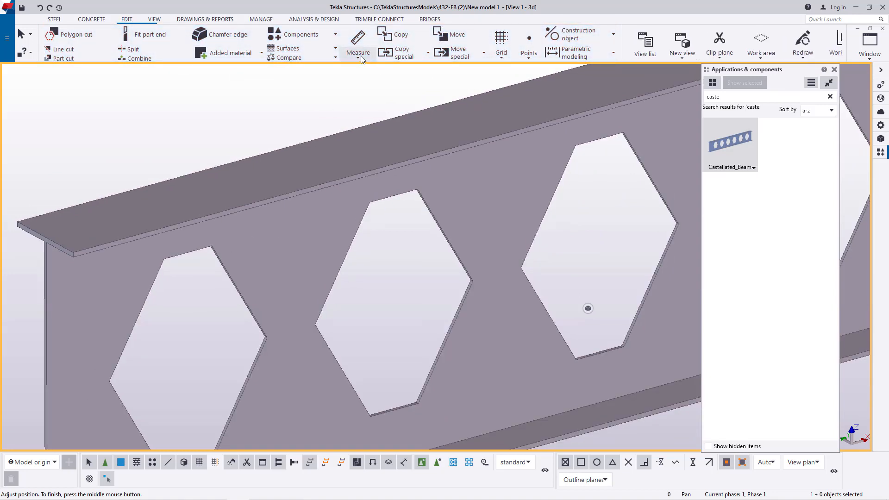
{"action": "left_click", "coordinate": [358, 42]}
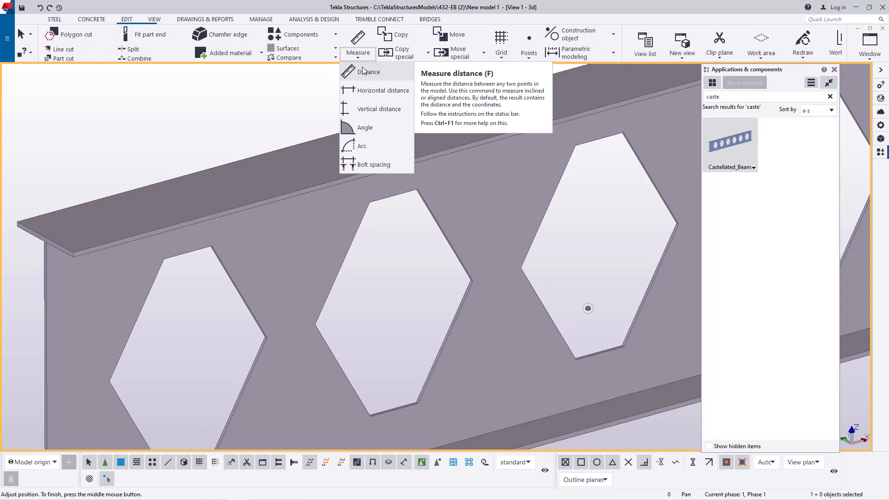
{"action": "left_click", "coordinate": [369, 72]}
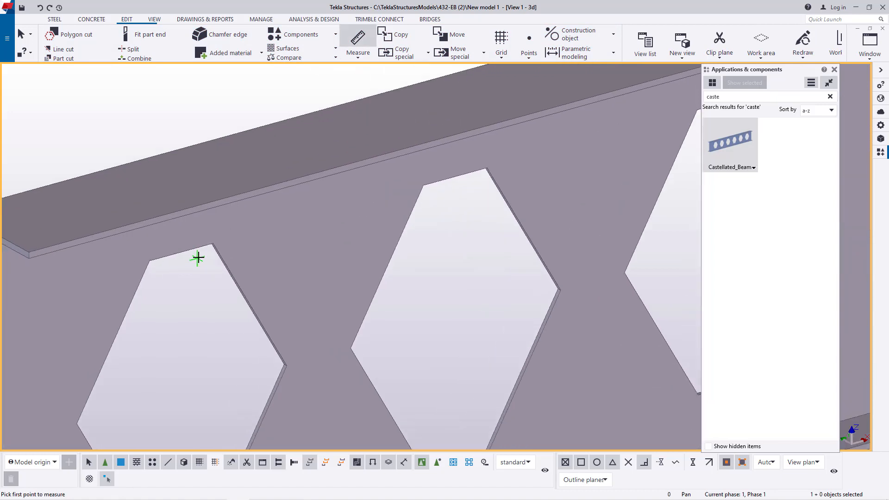
{"action": "left_click", "coordinate": [199, 258]}
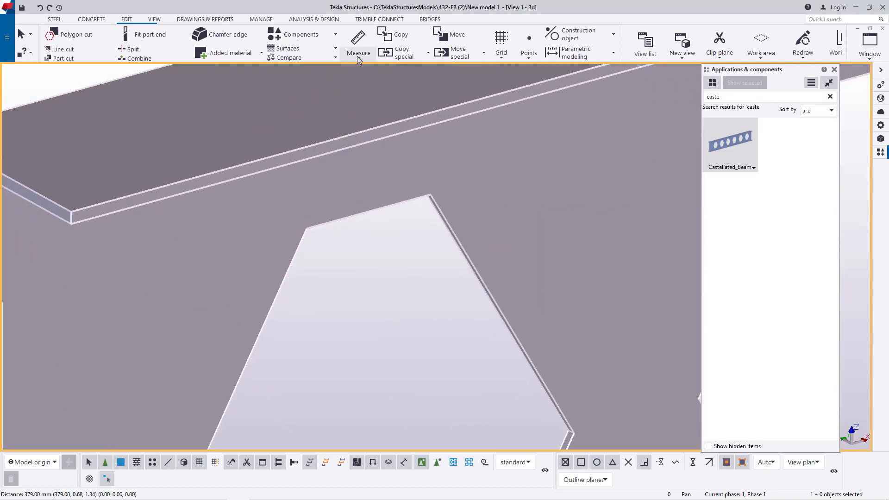
{"action": "left_click", "coordinate": [358, 42]}
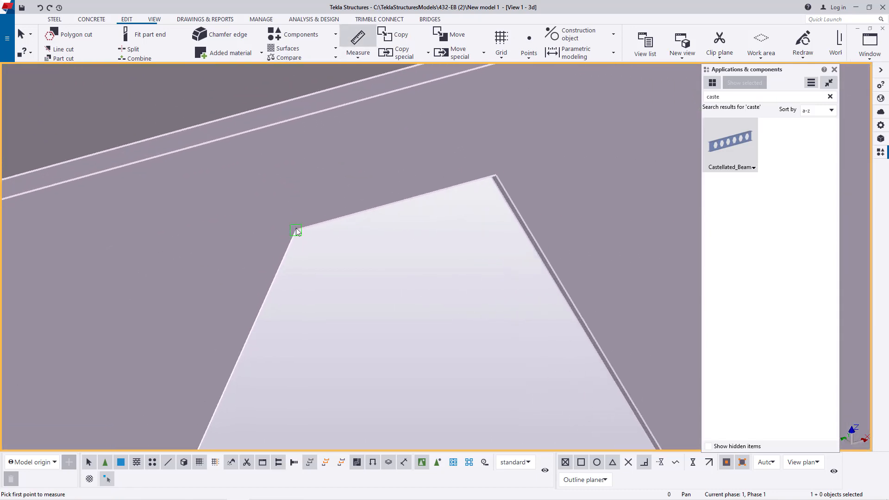
{"action": "left_click", "coordinate": [295, 230]}
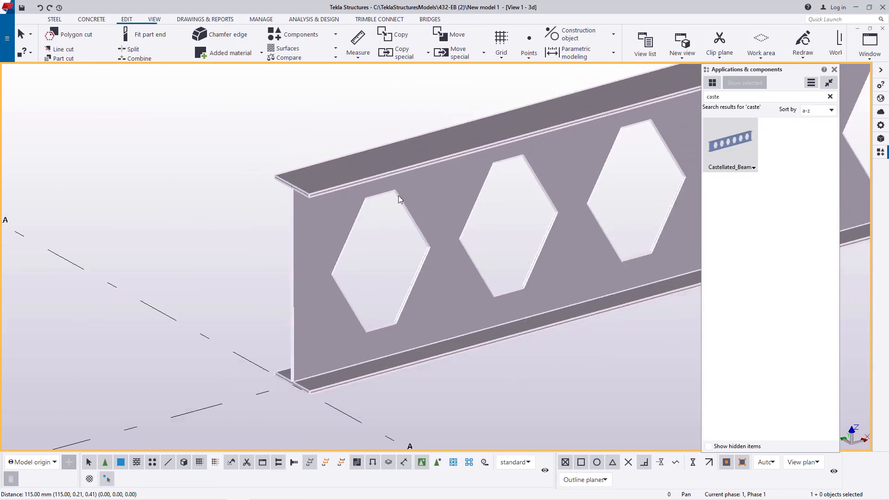
{"action": "left_click", "coordinate": [358, 43]}
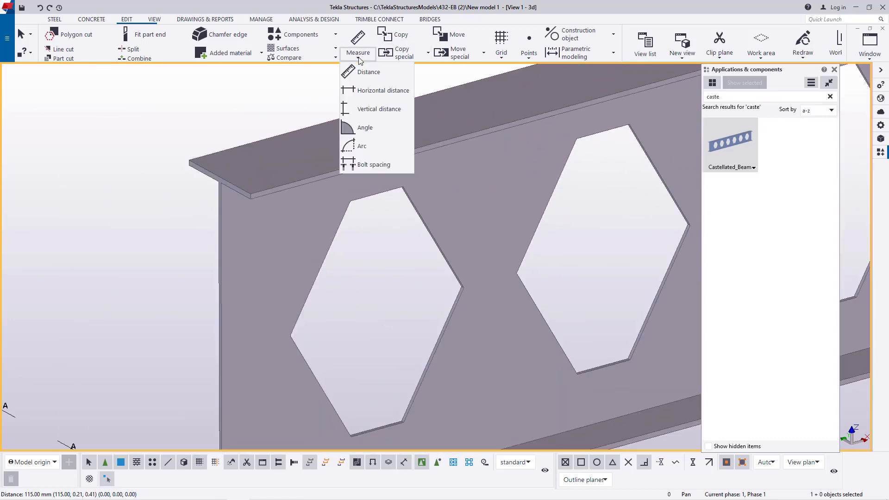
{"action": "left_click", "coordinate": [368, 72]}
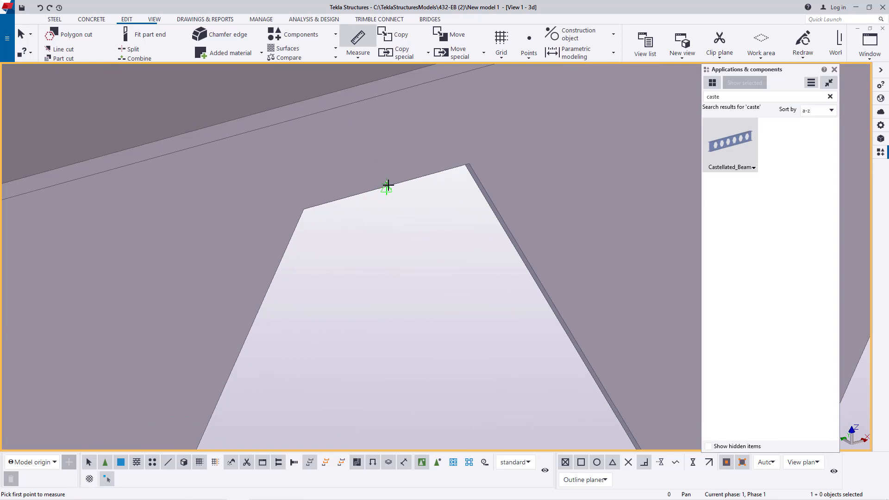
{"action": "left_click", "coordinate": [389, 187]}
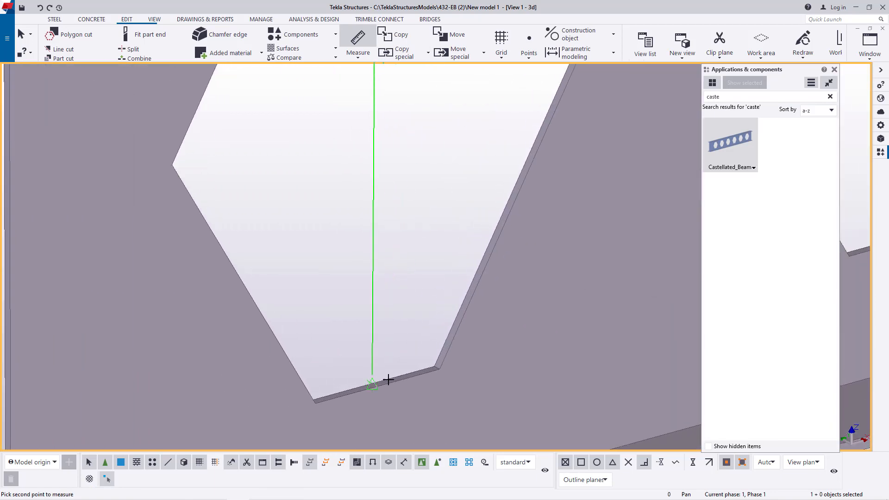
{"action": "left_click", "coordinate": [377, 387]}
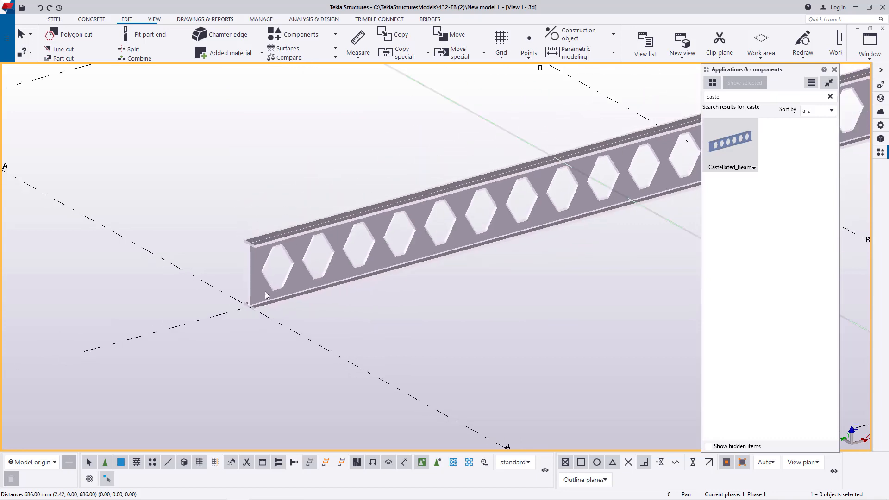
Step: Reopen the Castellated_Beam dialog to review its 457, 132, 115 and 686 values
{"action": "double_click", "coordinate": [730, 140]}
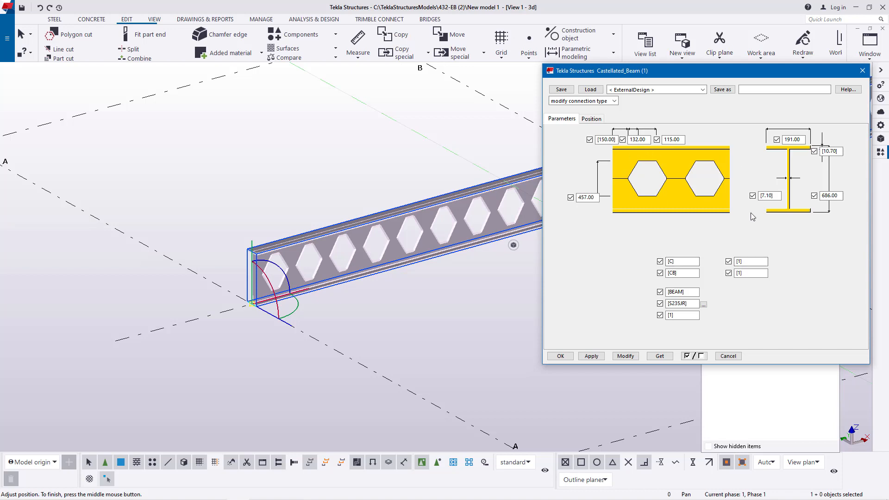
{"action": "mouse_move", "coordinate": [793, 162]}
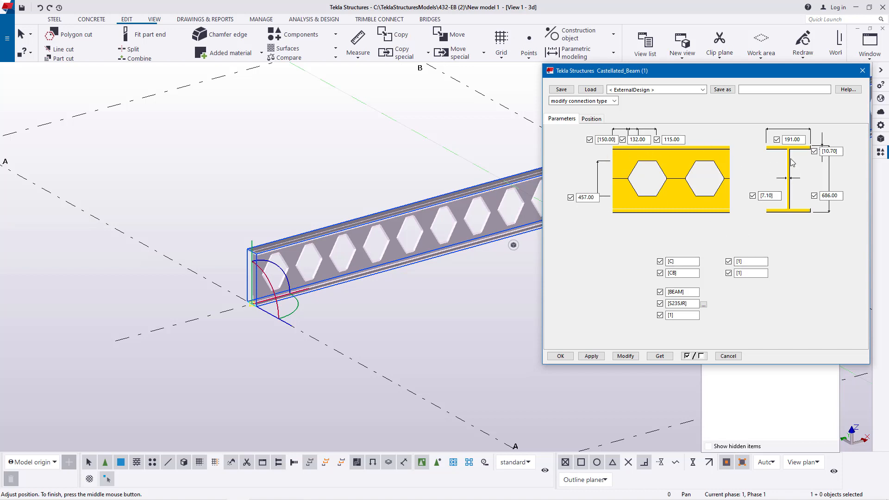
{"action": "mouse_move", "coordinate": [639, 165]}
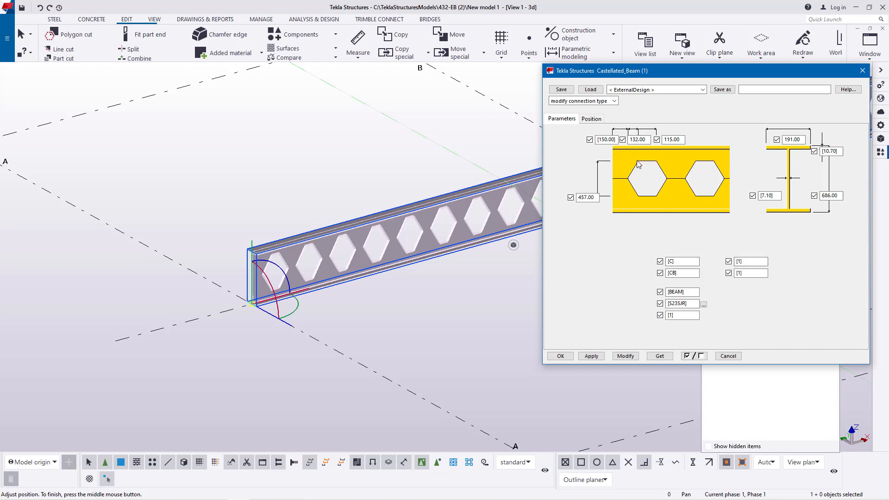
{"action": "mouse_move", "coordinate": [657, 103]}
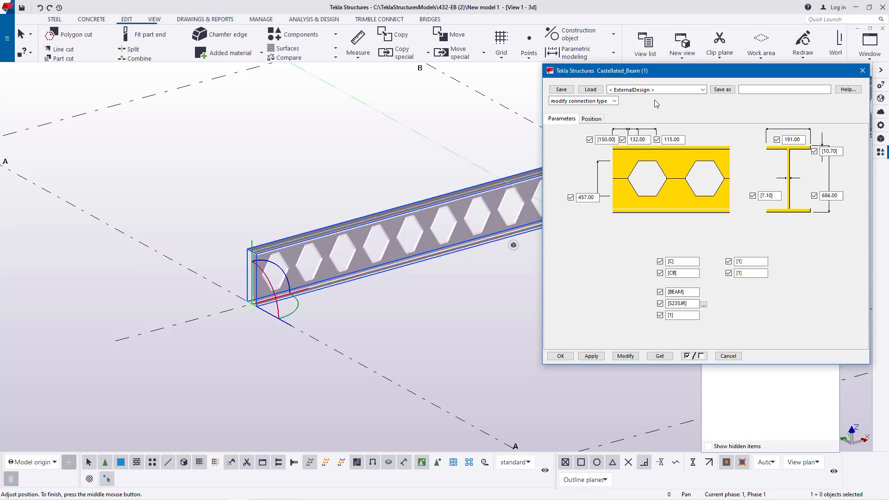
{"action": "mouse_move", "coordinate": [463, 237]}
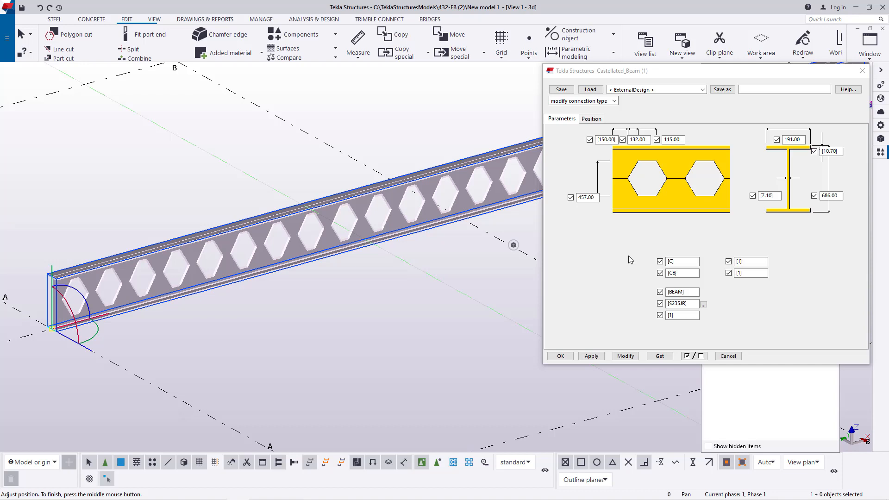
{"action": "mouse_move", "coordinate": [589, 207]}
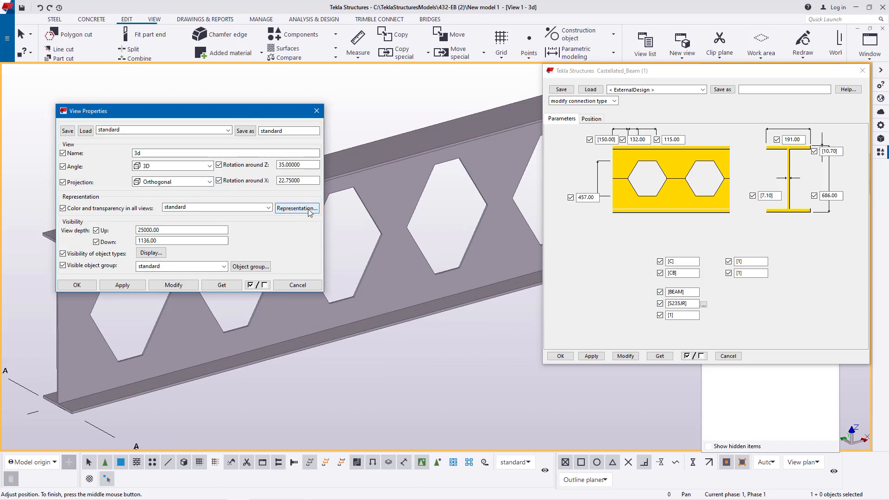
Step: Change the object representation colour of the All group to orange
{"action": "left_click", "coordinate": [296, 208]}
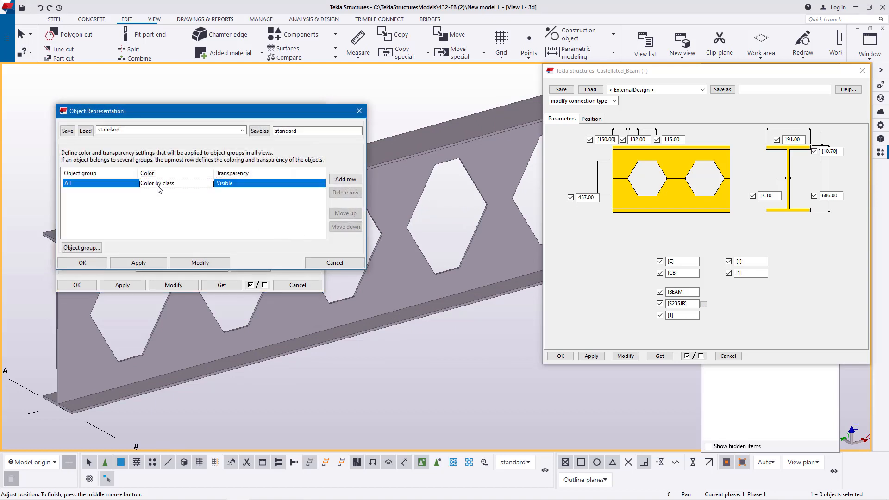
{"action": "left_click", "coordinate": [210, 184]}
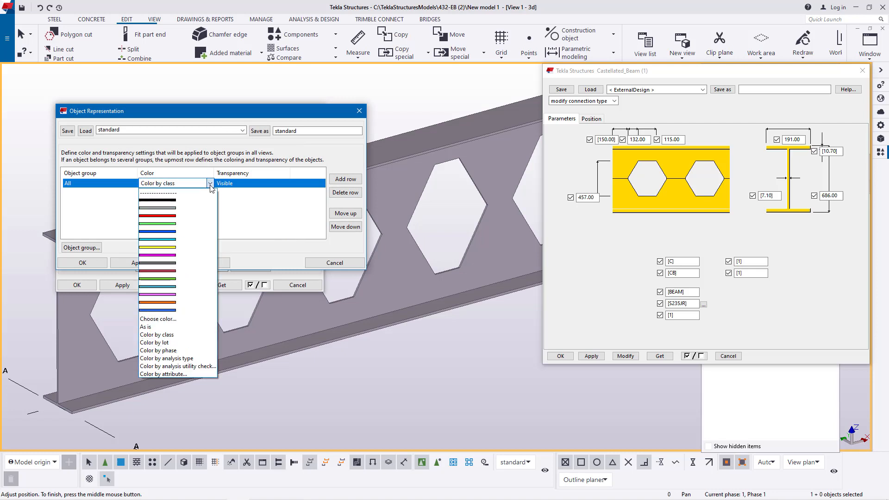
{"action": "mouse_move", "coordinate": [178, 304]}
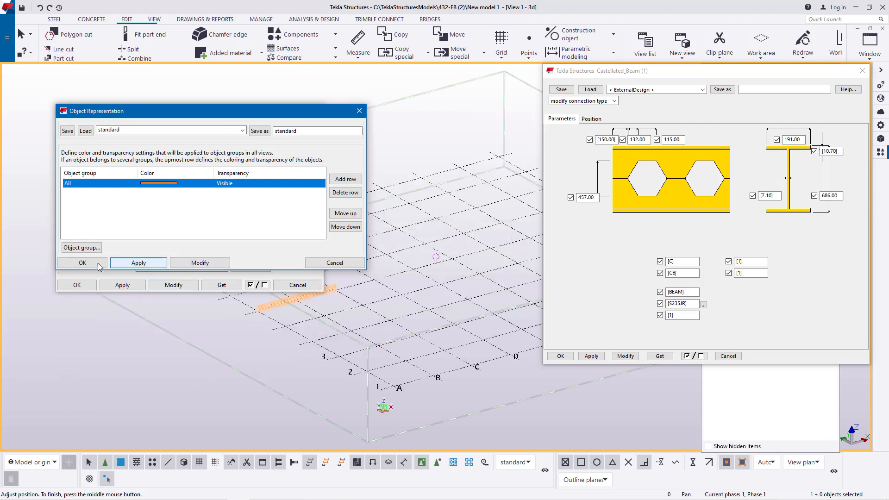
{"action": "left_click", "coordinate": [76, 262]}
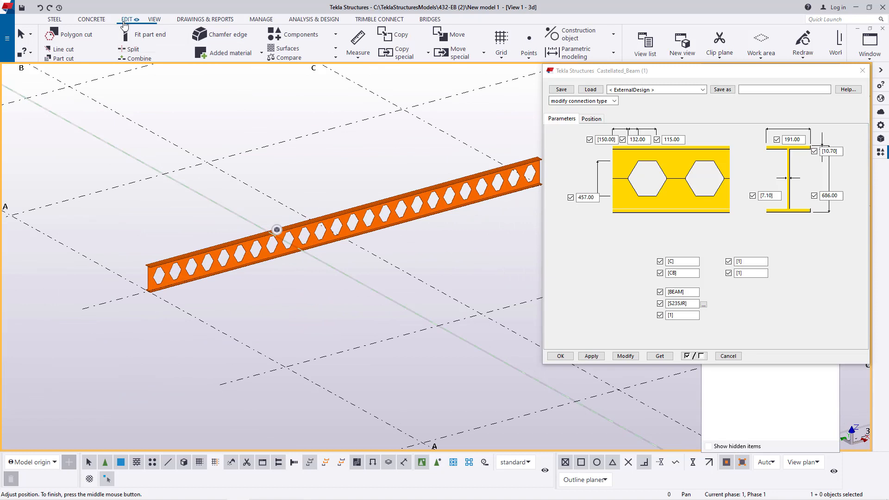
{"action": "mouse_move", "coordinate": [448, 100]}
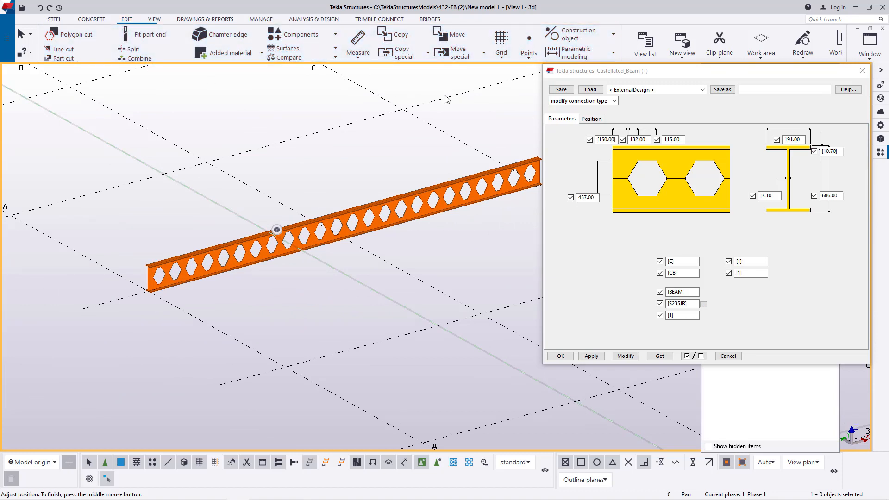
{"action": "mouse_move", "coordinate": [859, 91]}
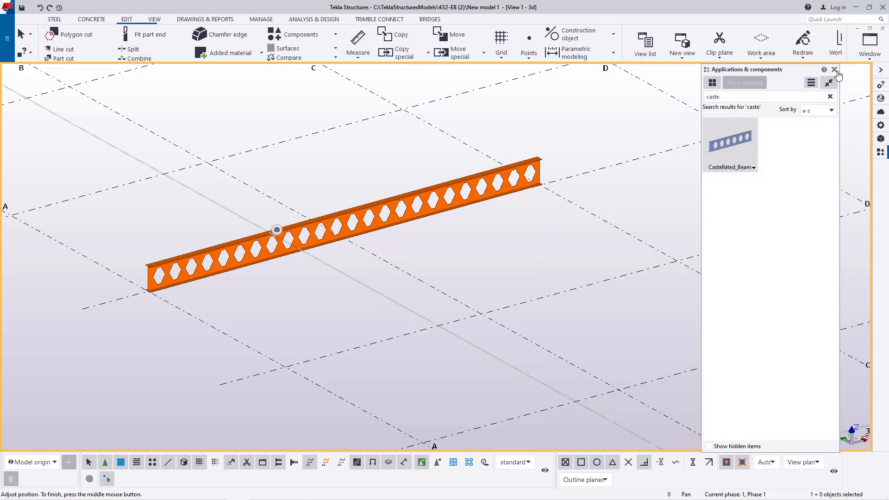
{"action": "left_click", "coordinate": [835, 69]}
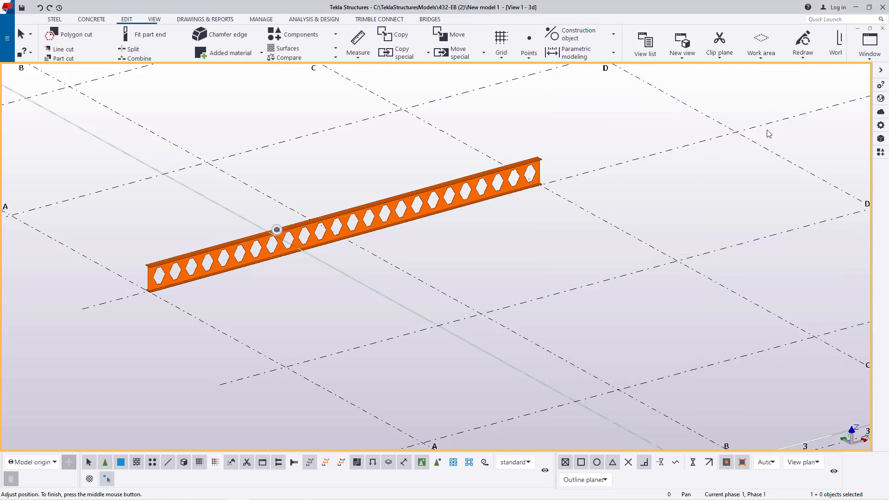
{"action": "left_click", "coordinate": [528, 43]}
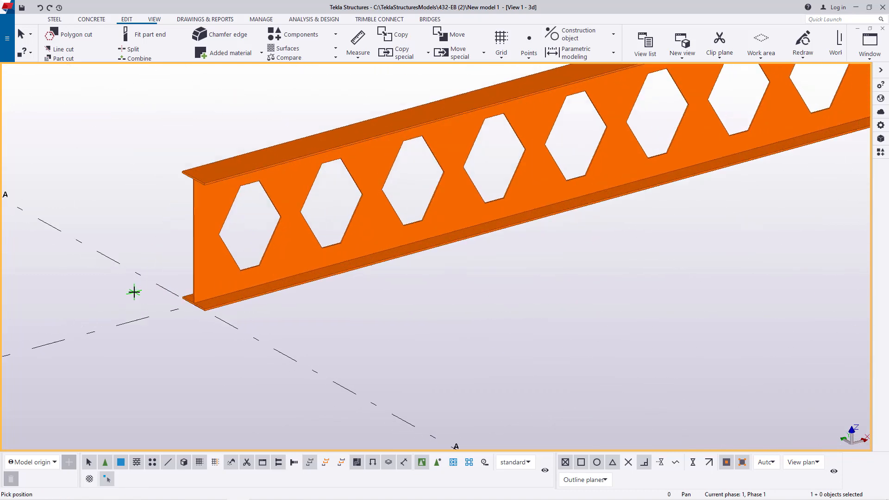
{"action": "scroll", "scroll_direction": "up", "scroll_amount": 3}
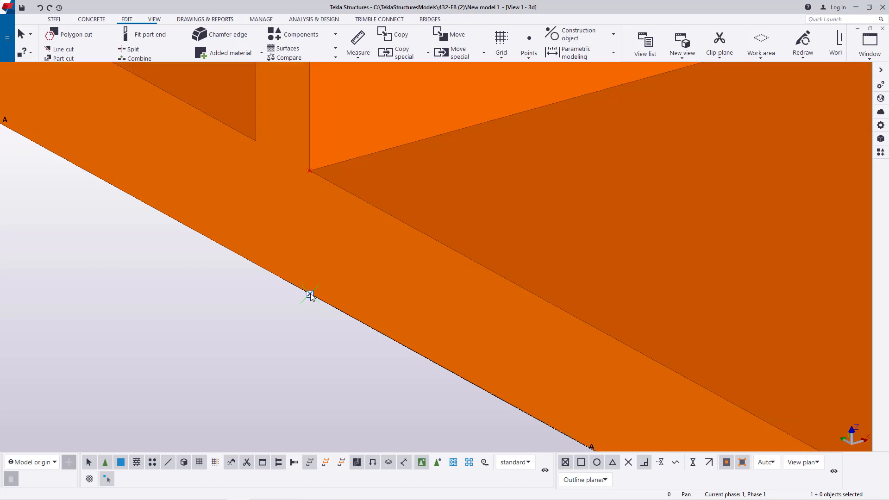
{"action": "left_click", "coordinate": [401, 35]}
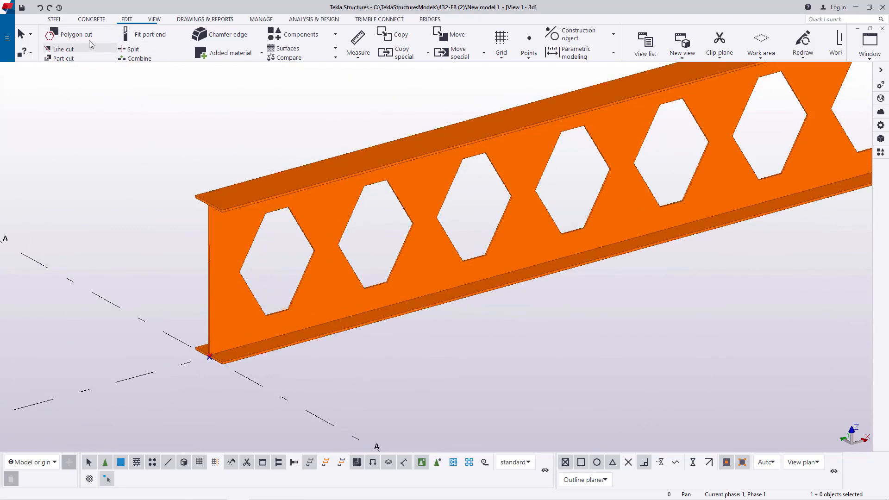
Step: Polygon-cut the beam's lower web through the hexagon centres, leaving the toothed top tee
{"action": "left_click", "coordinate": [76, 35]}
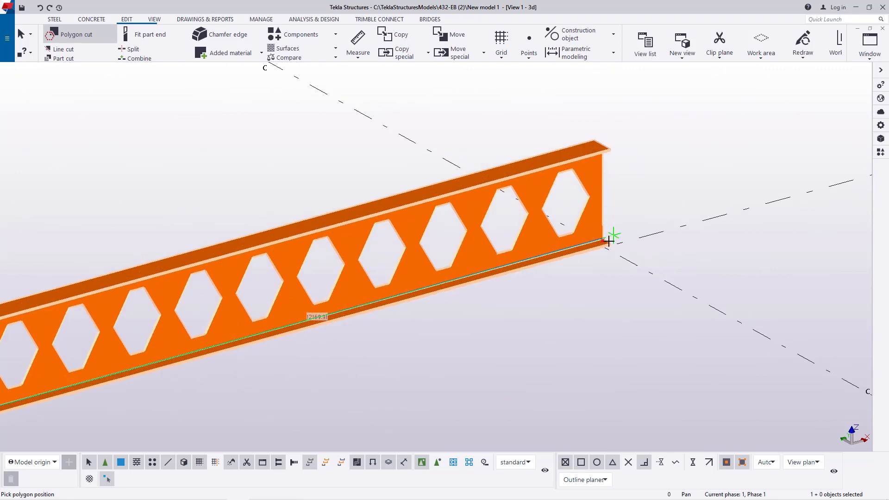
{"action": "scroll", "scroll_direction": "up", "scroll_amount": 3}
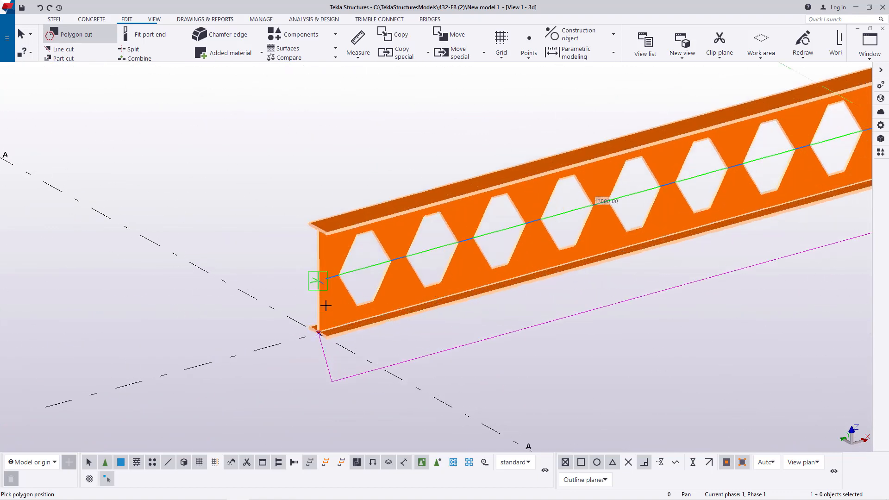
{"action": "scroll", "scroll_direction": "up", "scroll_amount": 3}
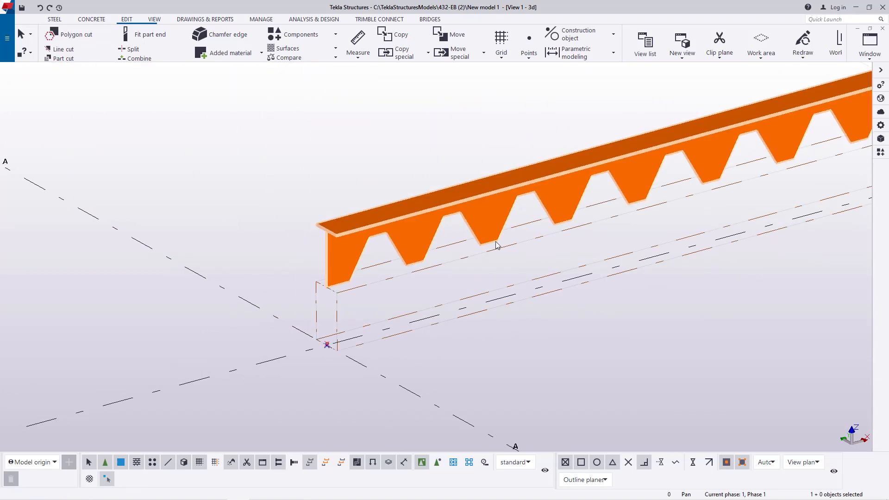
{"action": "right_click", "coordinate": [496, 245]}
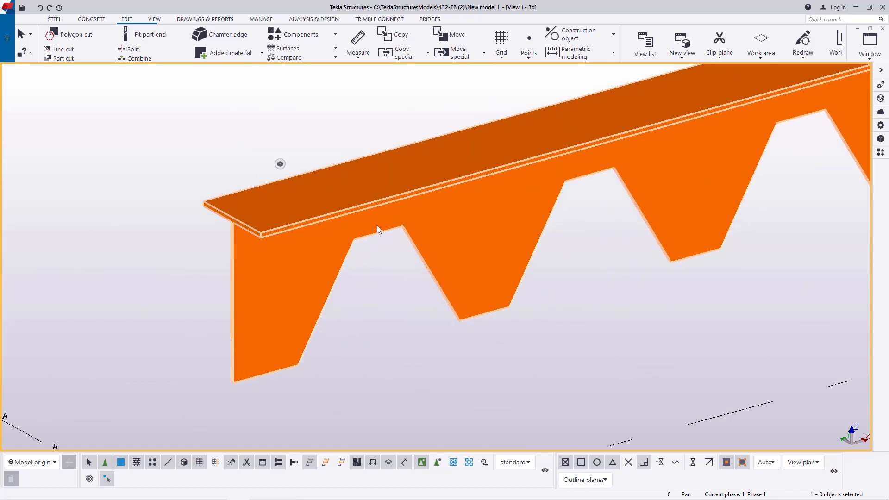
{"action": "left_click", "coordinate": [154, 19]}
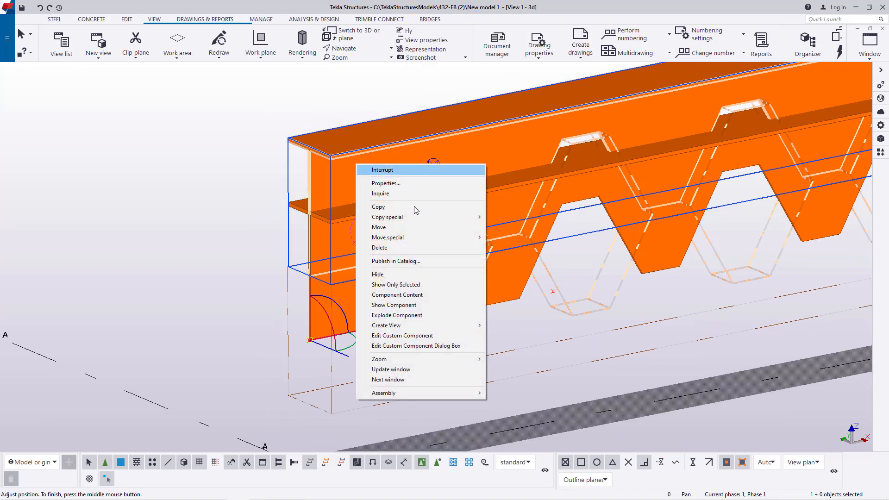
Step: Copy the toothed half linearly with dZ 500, then zoom in and select the upper copy
{"action": "left_click", "coordinate": [378, 227]}
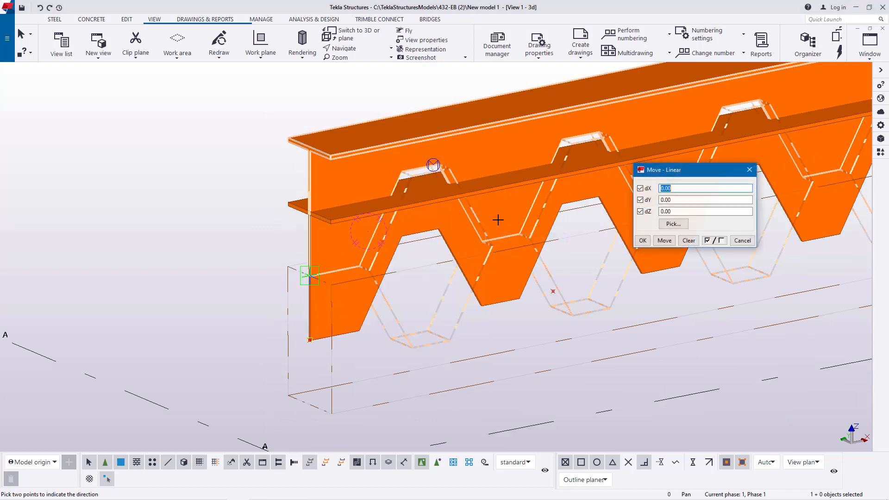
{"action": "left_click", "coordinate": [705, 211]}
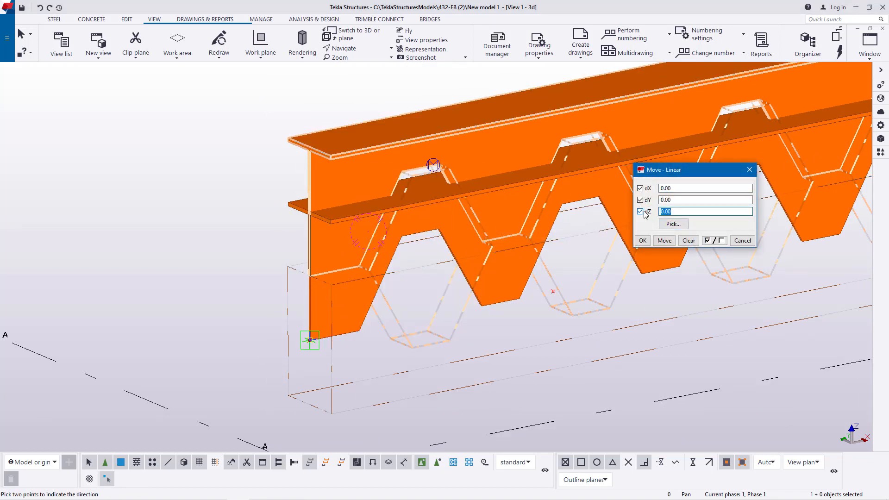
{"action": "type", "text": "500"}
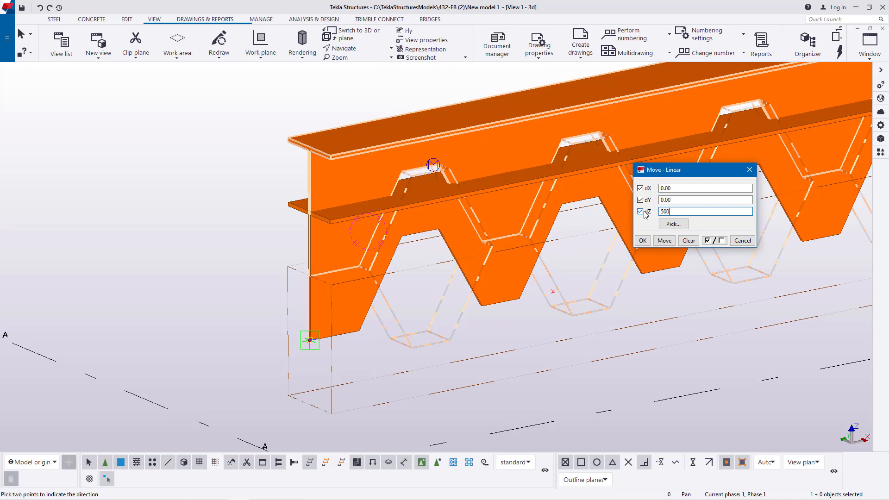
{"action": "left_click", "coordinate": [664, 241]}
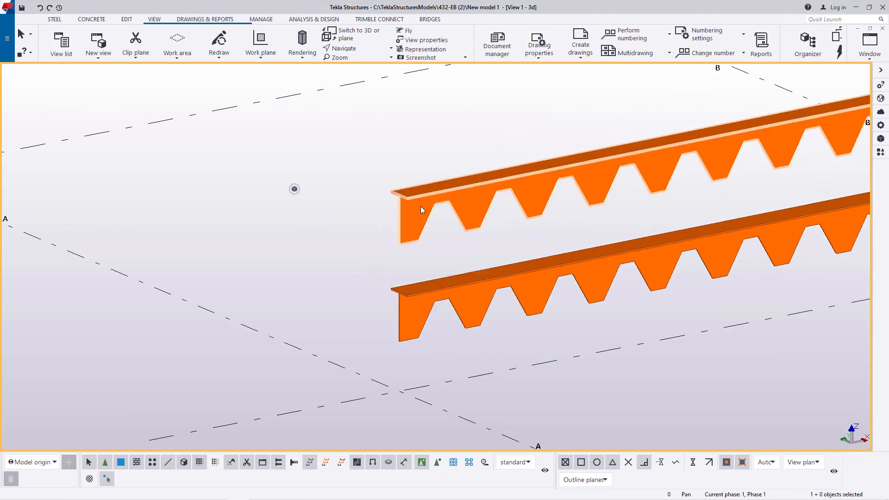
{"action": "scroll", "scroll_direction": "up", "scroll_amount": 3}
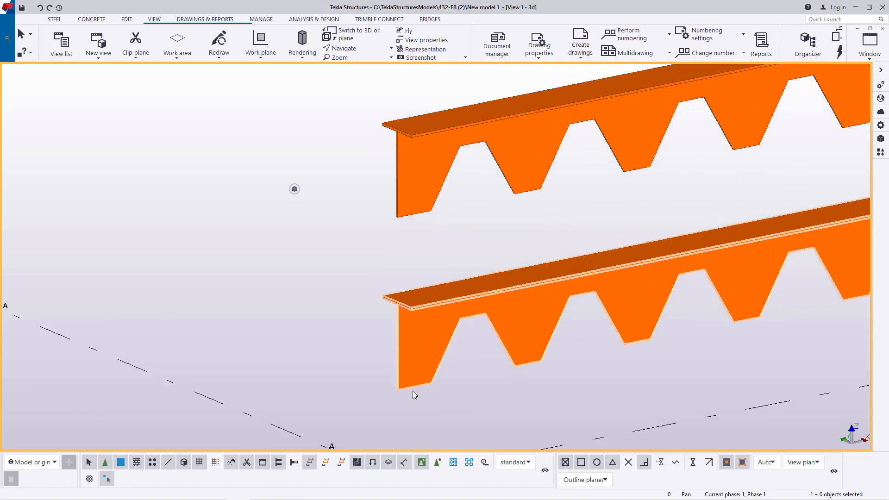
{"action": "mouse_move", "coordinate": [419, 393]}
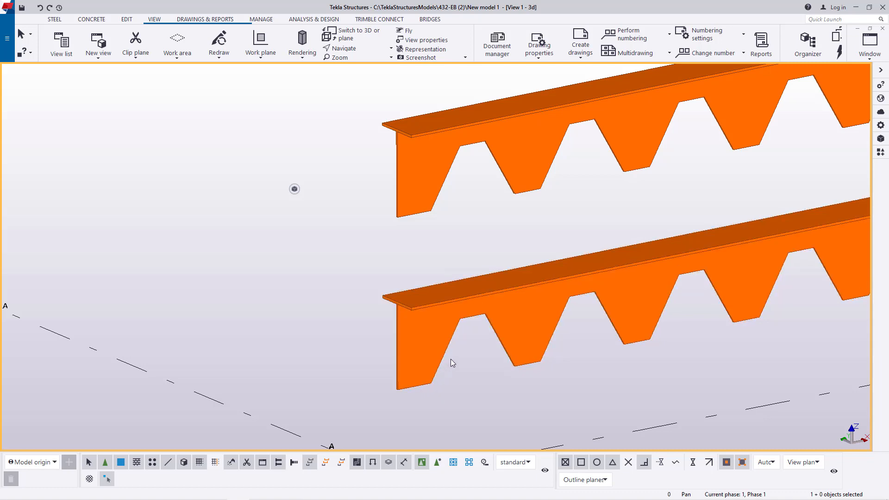
{"action": "mouse_move", "coordinate": [465, 162]}
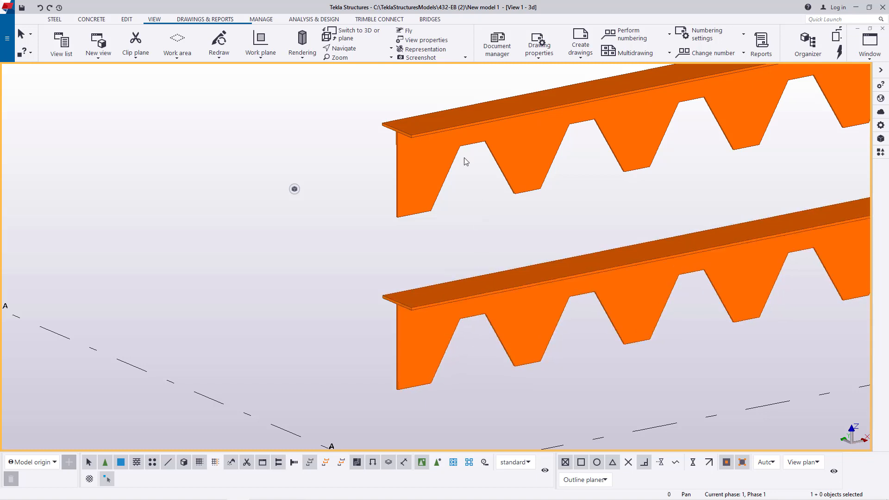
{"action": "scroll", "scroll_direction": "up", "scroll_amount": 3}
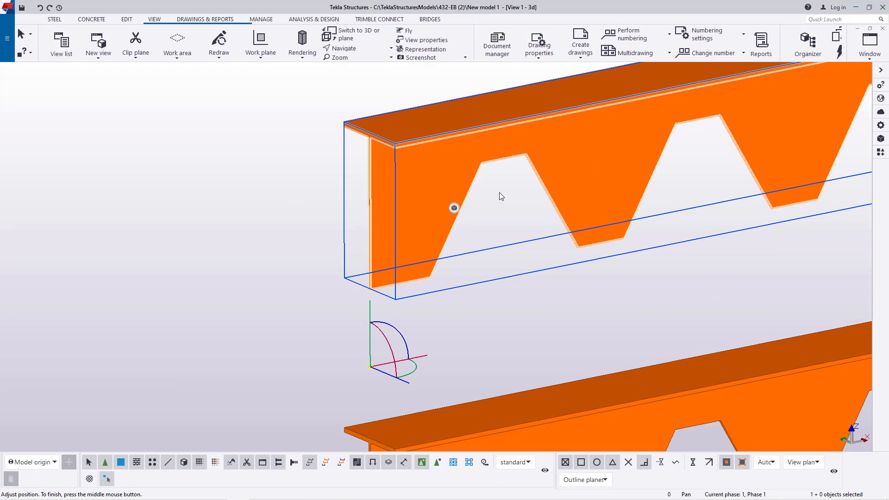
{"action": "mouse_move", "coordinate": [419, 213]}
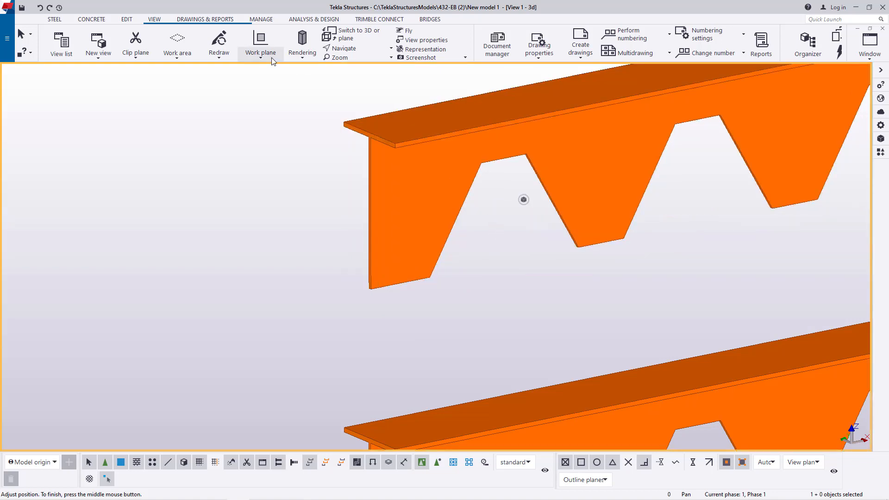
{"action": "mouse_move", "coordinate": [260, 42]}
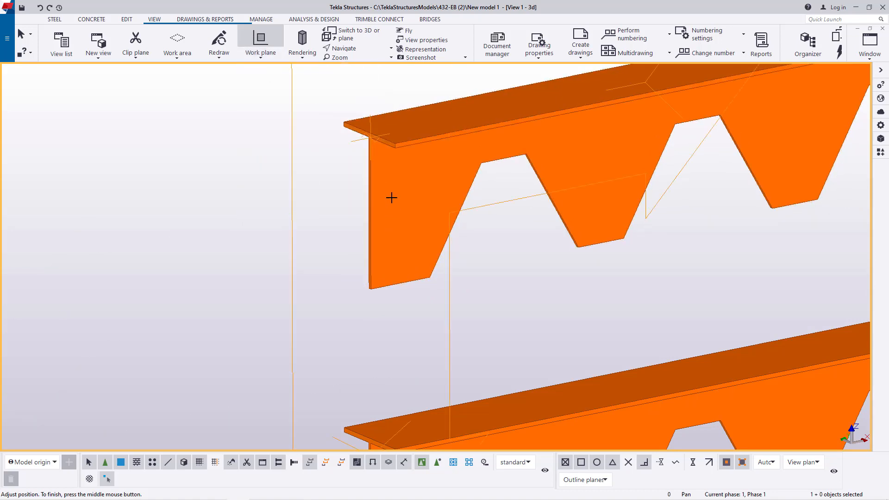
{"action": "right_click", "coordinate": [244, 168]}
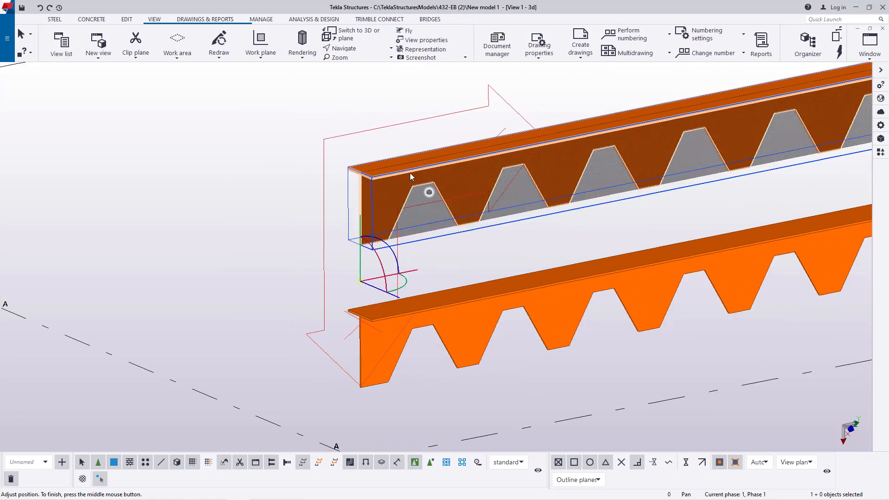
Step: Rotate the upper toothed half 180 degrees around a line from its bottom corner, then interrupt
{"action": "right_click", "coordinate": [411, 176]}
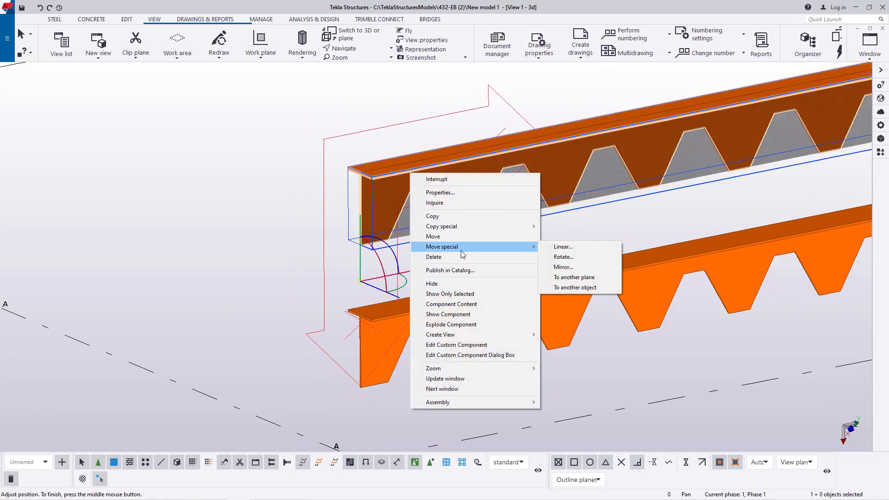
{"action": "mouse_move", "coordinate": [473, 254]}
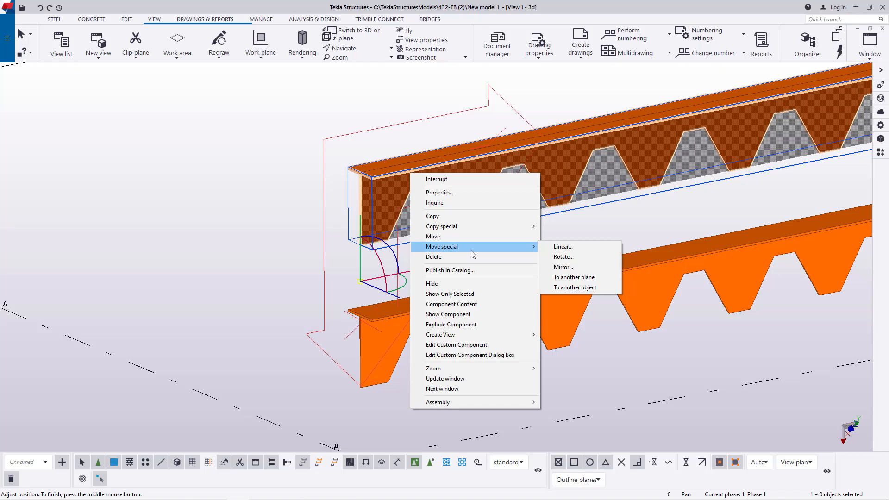
{"action": "mouse_move", "coordinate": [564, 257]}
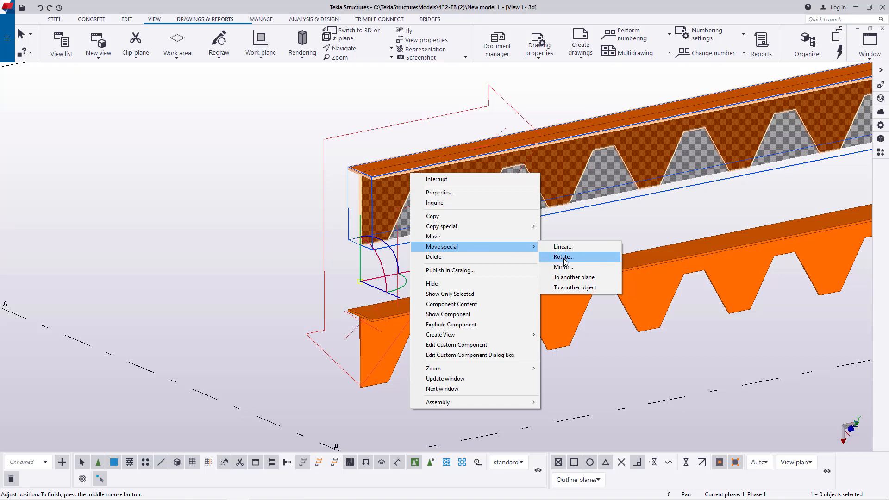
{"action": "left_click", "coordinate": [562, 257]}
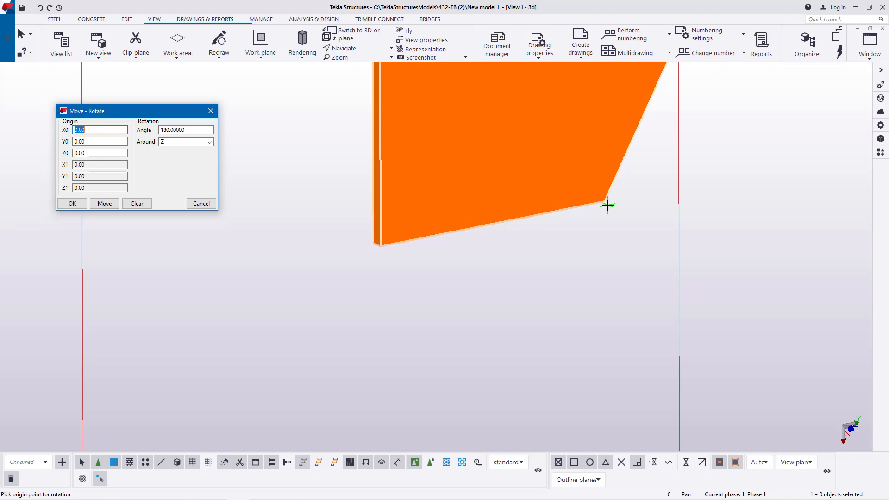
{"action": "mouse_move", "coordinate": [605, 202]}
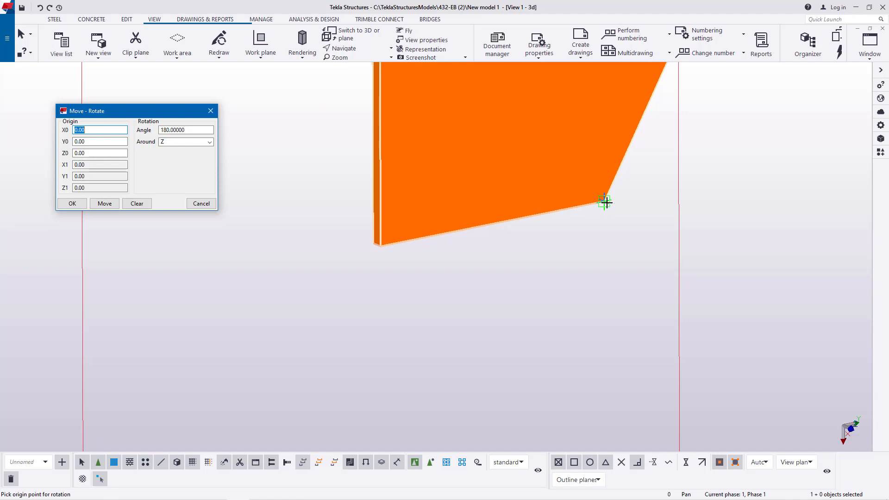
{"action": "mouse_move", "coordinate": [231, 150]}
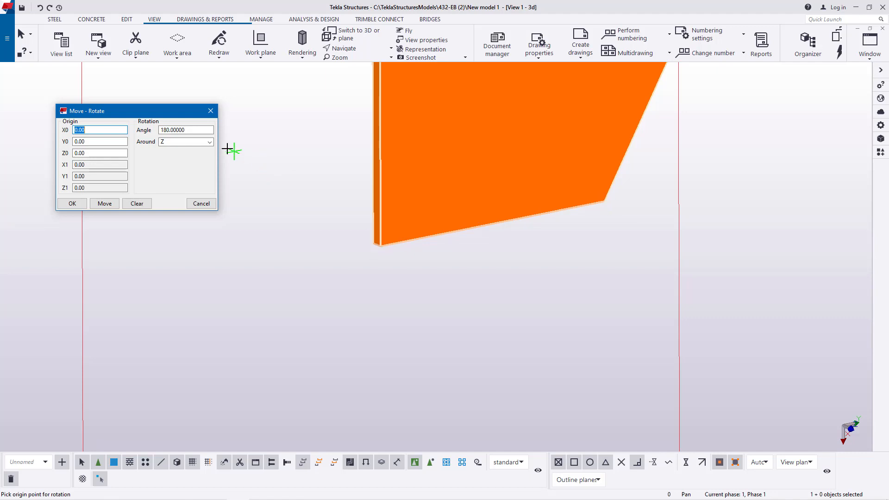
{"action": "left_click", "coordinate": [209, 141]}
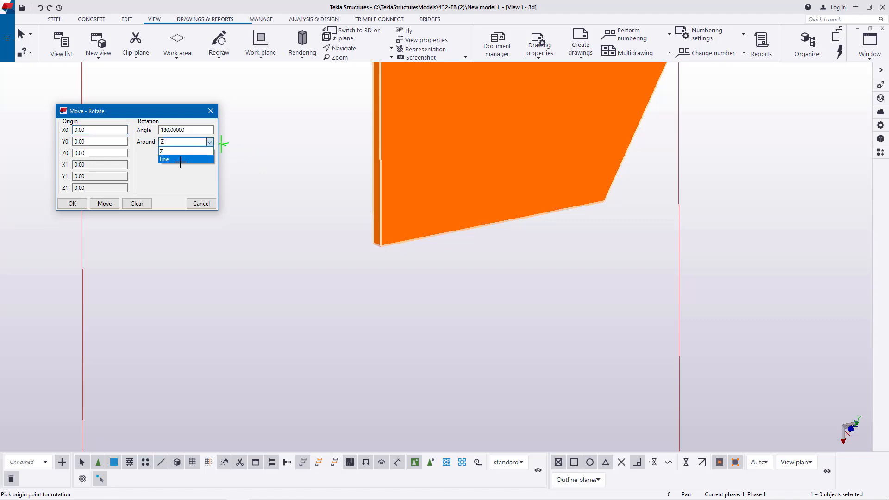
{"action": "left_click", "coordinate": [165, 160]}
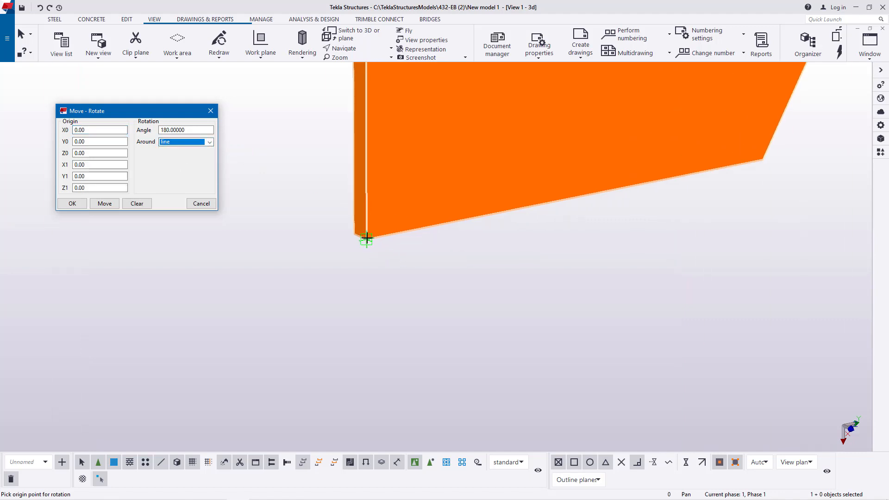
{"action": "left_click", "coordinate": [367, 239]}
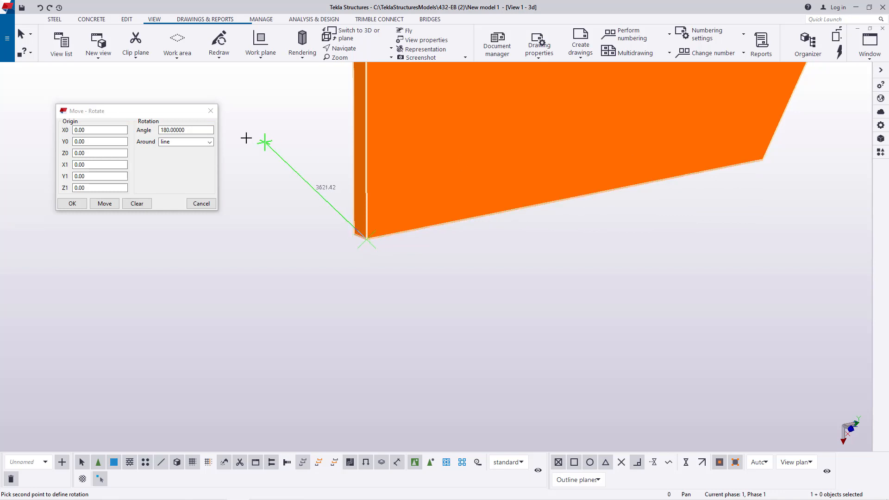
{"action": "mouse_move", "coordinate": [755, 163]}
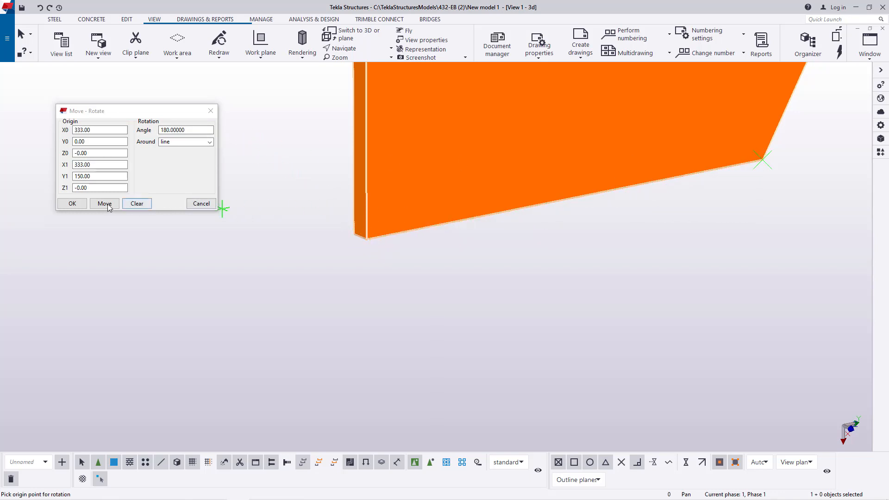
{"action": "right_click", "coordinate": [409, 118]}
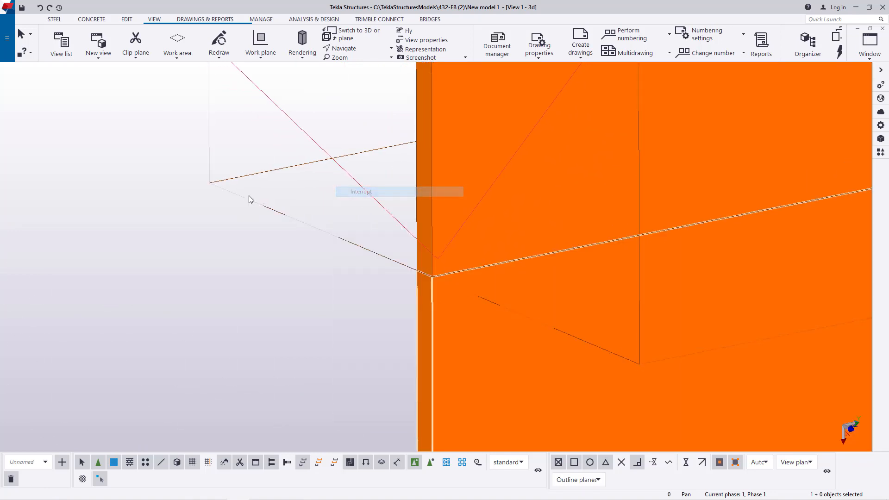
Step: Fit the work area to the entire model to show the whole castellated beam
{"action": "right_click", "coordinate": [251, 200]}
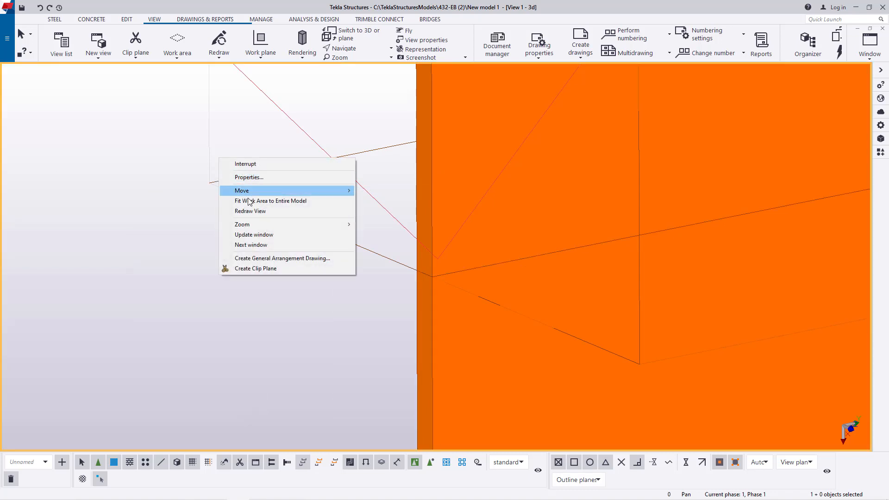
{"action": "left_click", "coordinate": [271, 200]}
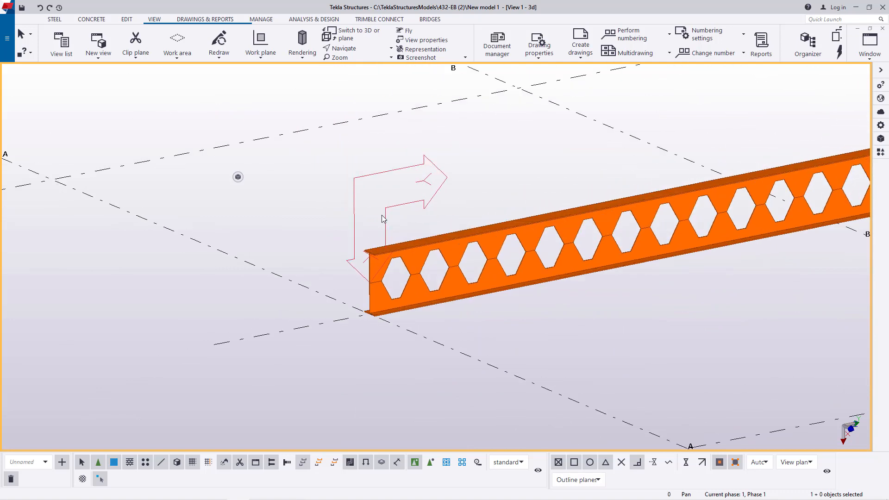
{"action": "mouse_move", "coordinate": [442, 193]}
{"action": "type", "text": "wel"}
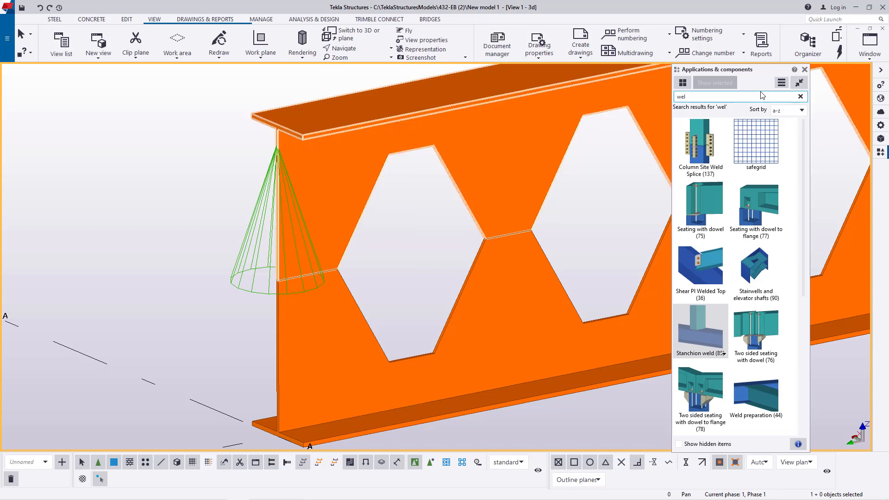
Step: Pick the Stanchion weld (85) component, move its settings aside, and close them
{"action": "left_click", "coordinate": [805, 69]}
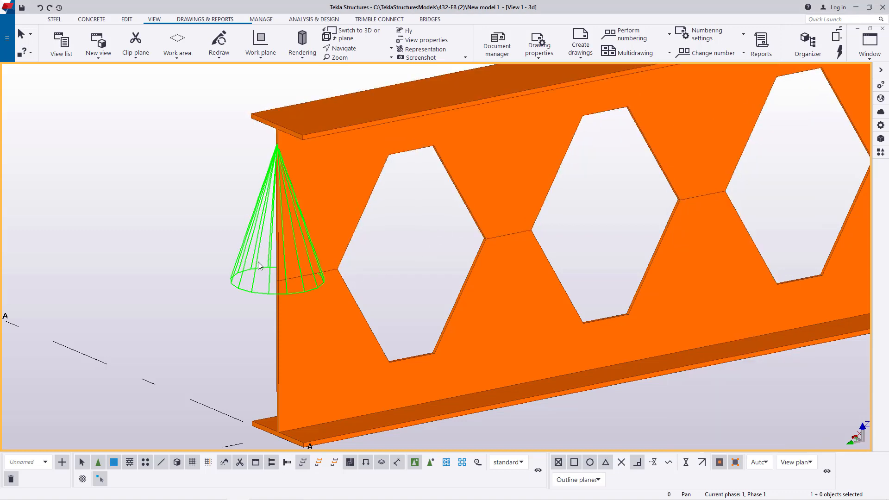
{"action": "mouse_move", "coordinate": [262, 223]}
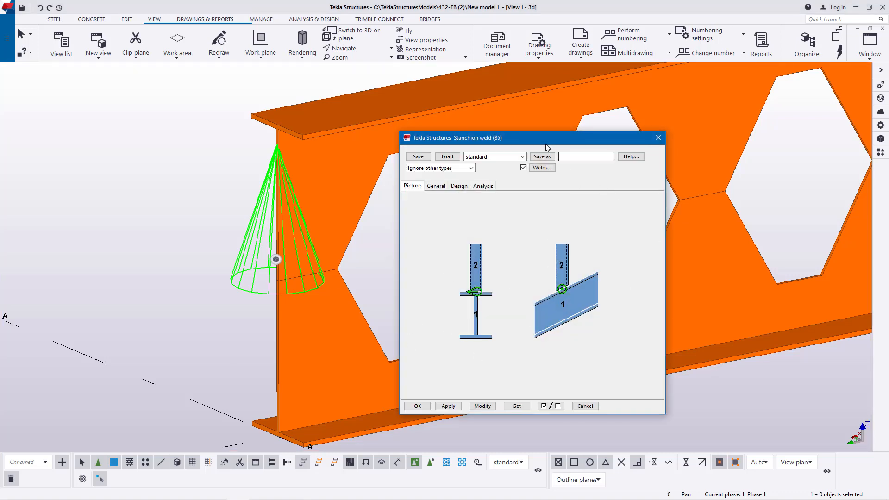
{"action": "left_click_drag", "start_coordinate": [471, 137], "coordinate": [528, 116]}
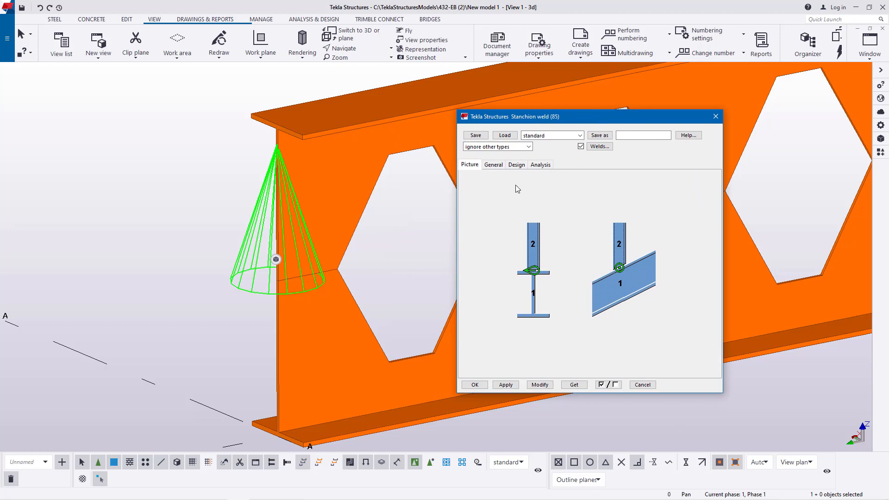
{"action": "left_click", "coordinate": [516, 164]}
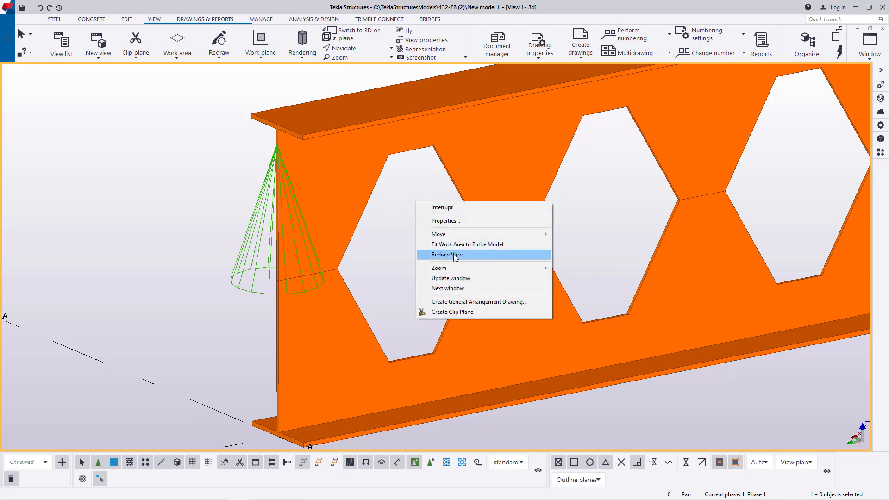
Step: Redraw the view and select the beam halves, accepting deletion of welds
{"action": "left_click", "coordinate": [447, 254]}
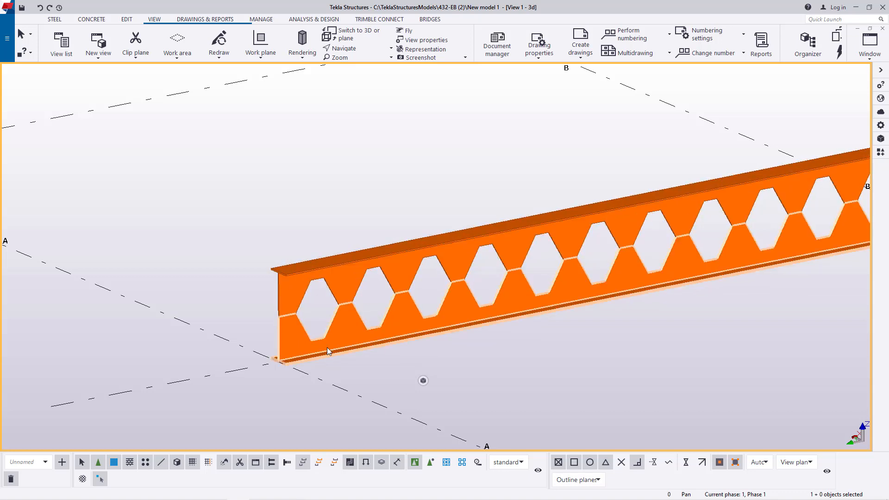
{"action": "right_click", "coordinate": [328, 352]}
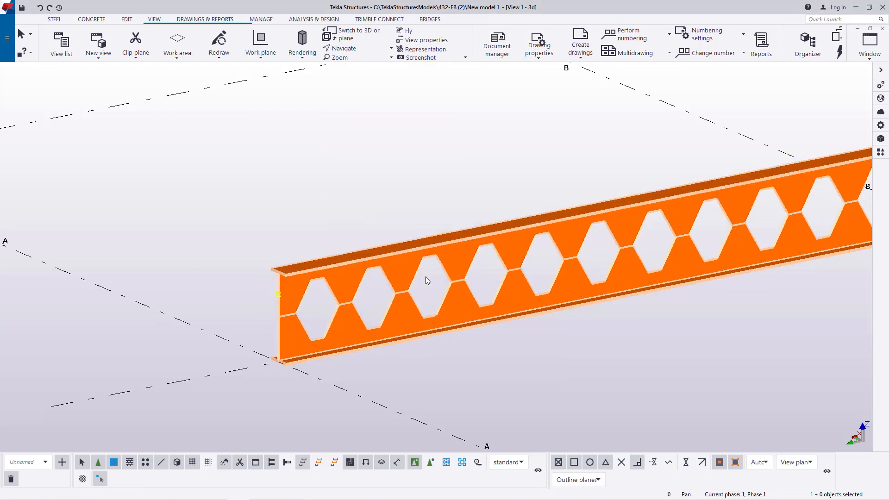
{"action": "right_click", "coordinate": [427, 281]}
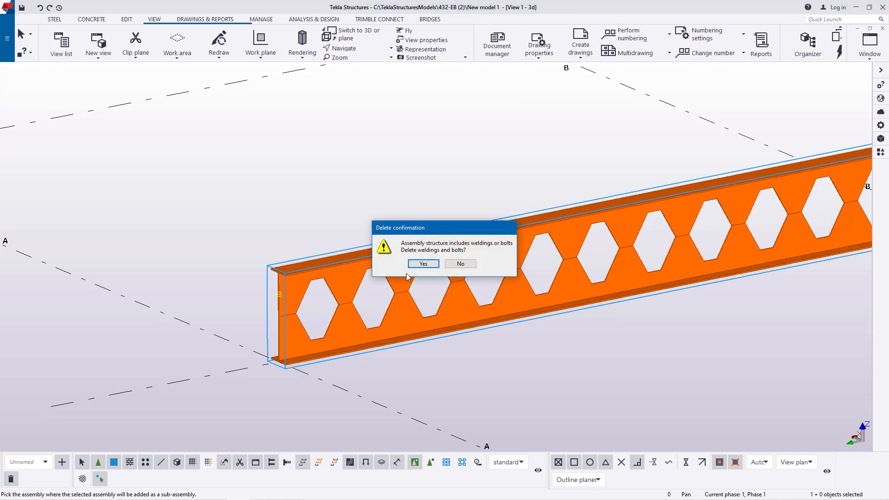
{"action": "left_click", "coordinate": [423, 263]}
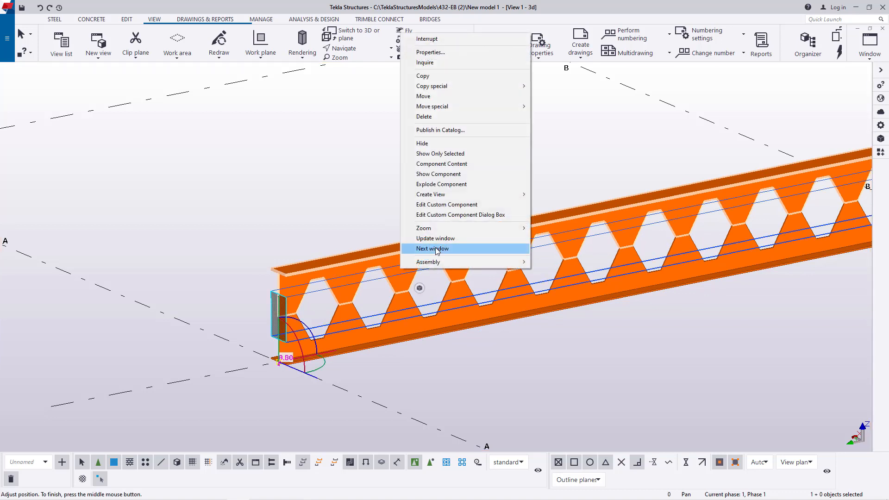
{"action": "left_click", "coordinate": [429, 261]}
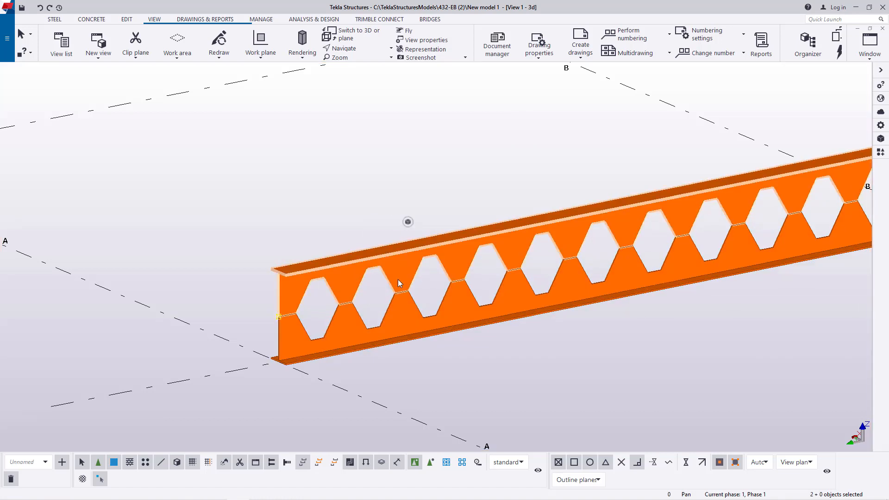
Step: Add the selected half into the other assembly, confirming deletion of welds and bolts
{"action": "right_click", "coordinate": [400, 284]}
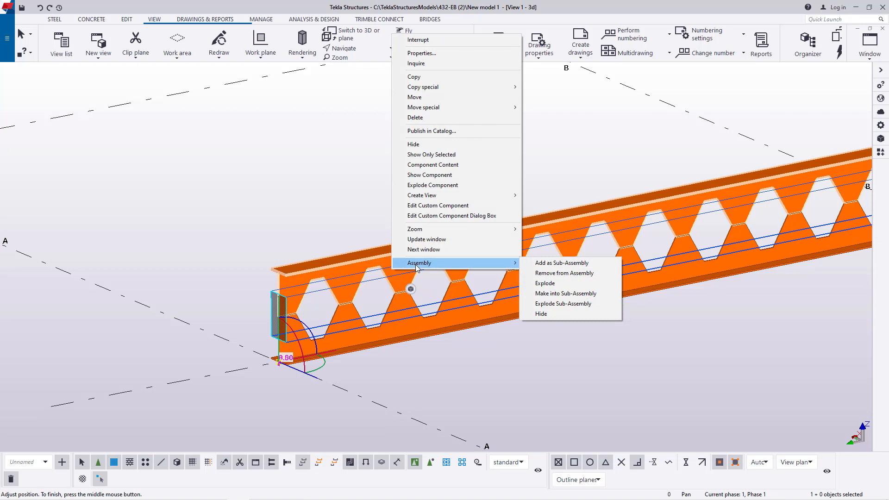
{"action": "left_click", "coordinate": [561, 263]}
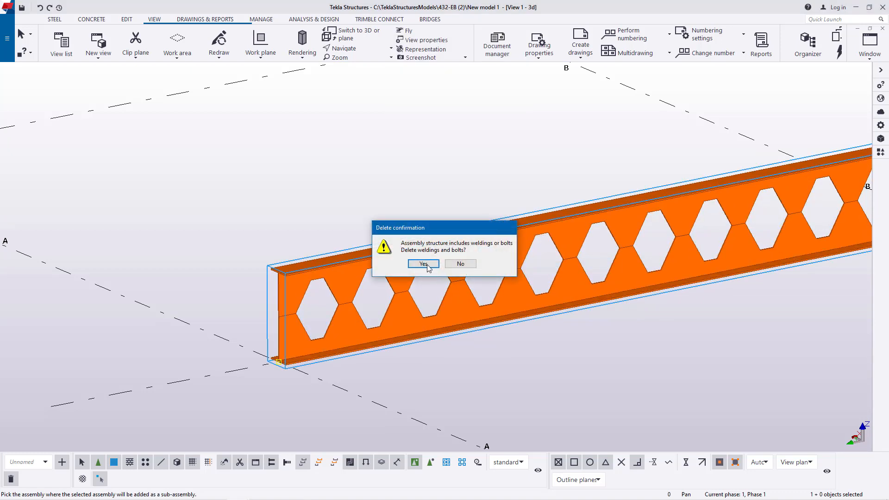
{"action": "left_click", "coordinate": [422, 264]}
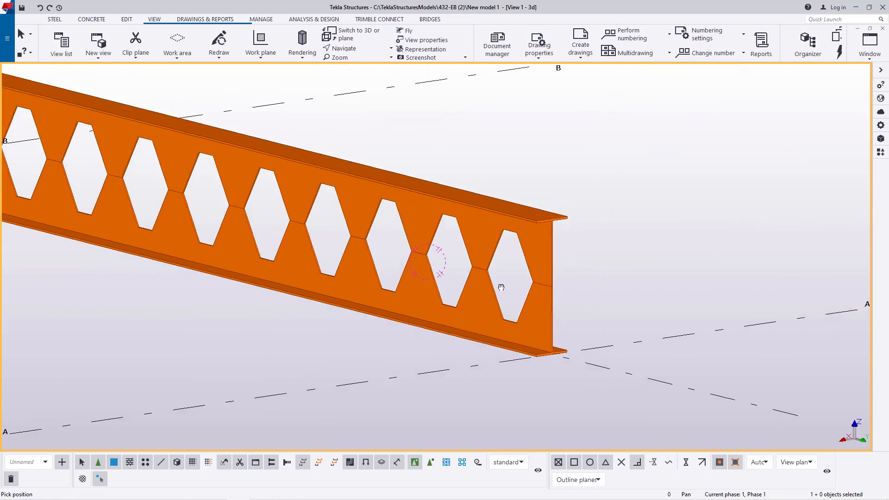
Step: Scroll to the beam's far end and reopen Applications & components with the 'wel' search
{"action": "scroll", "scroll_direction": "up", "scroll_amount": 3}
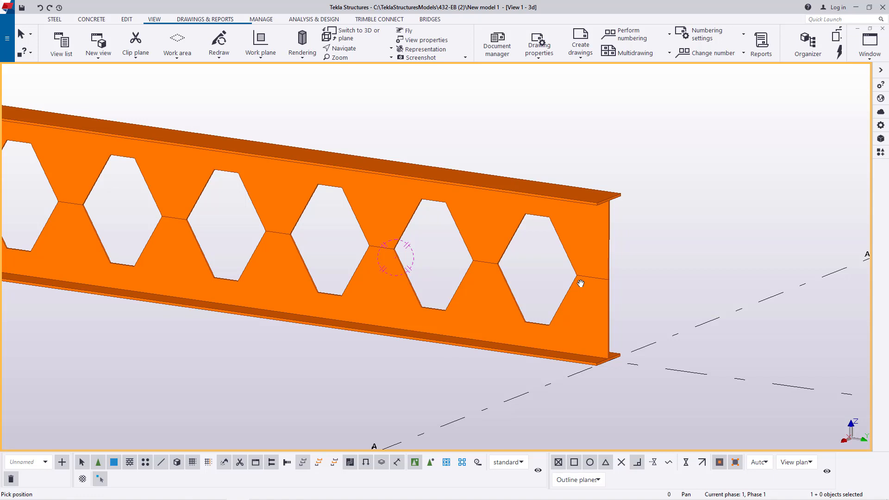
{"action": "mouse_move", "coordinate": [496, 277]}
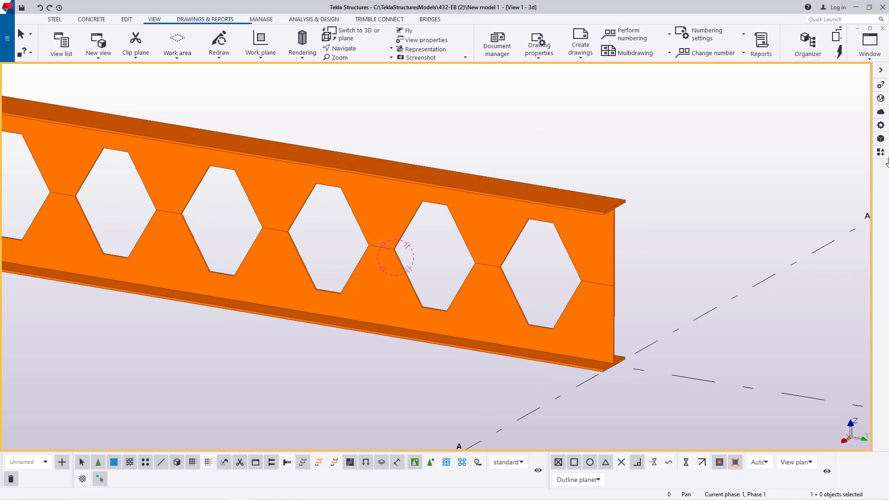
{"action": "left_click", "coordinate": [881, 152]}
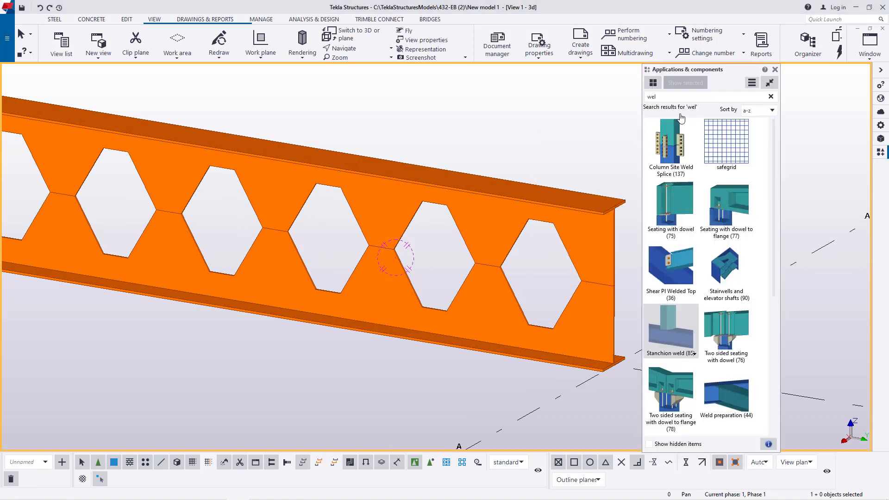